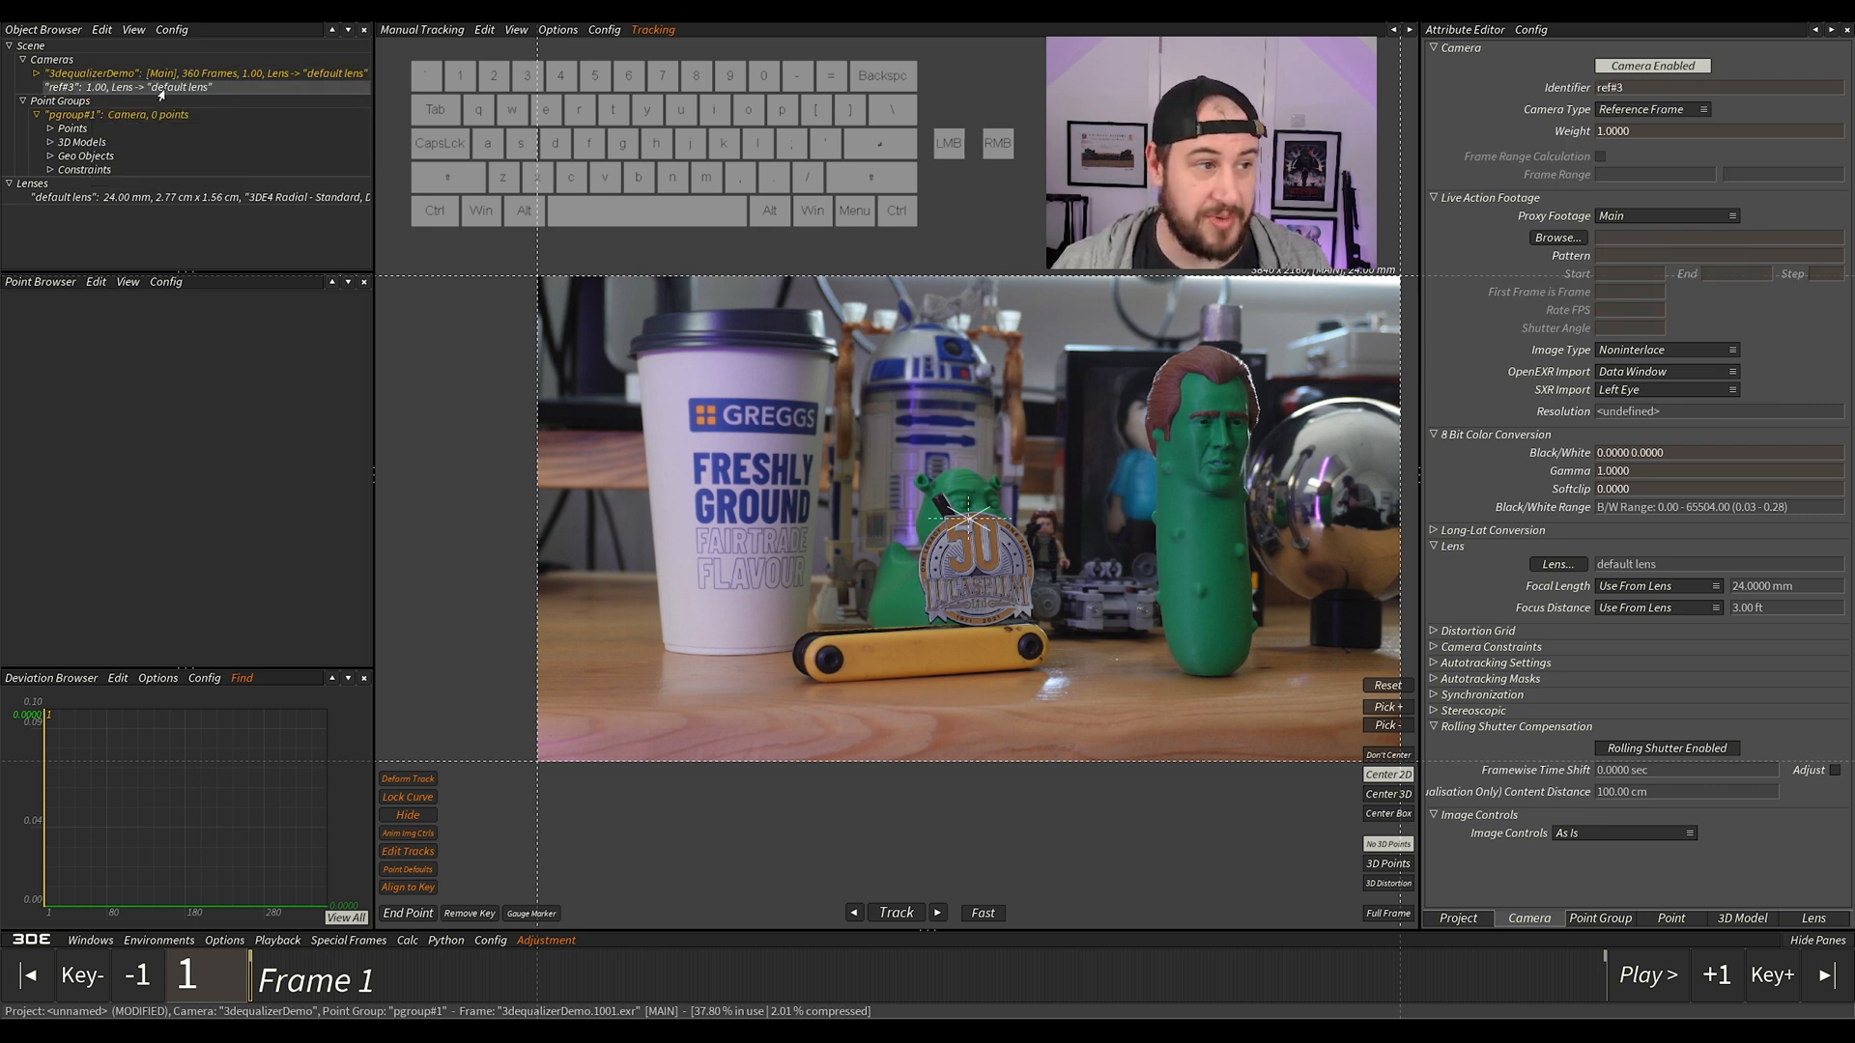
Step: Select the empty reference camera ref#3 in the Object Browser as the current camera
{"action": "left_click", "coordinate": [107, 87]}
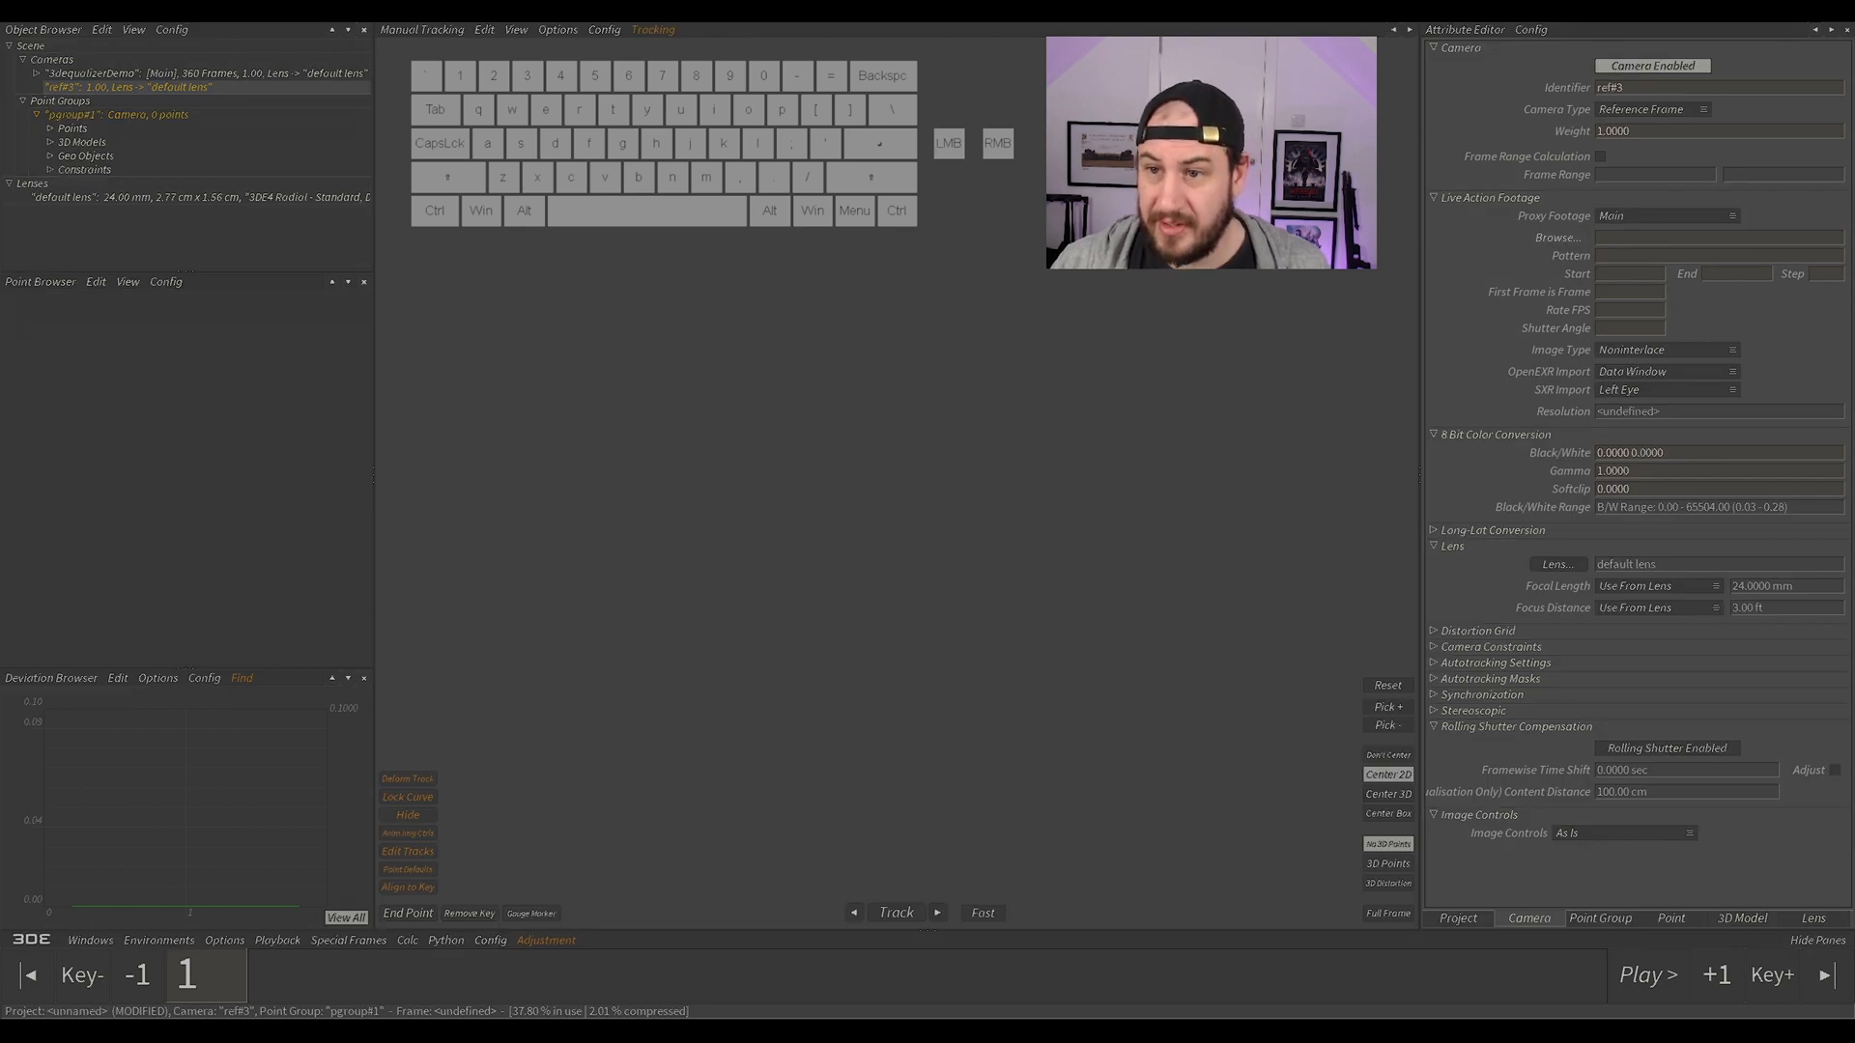
Step: Load 3dequalizerDemo.1361.exr from the lensgrid folder as the reference camera's footage
{"action": "left_click", "coordinate": [1557, 237]}
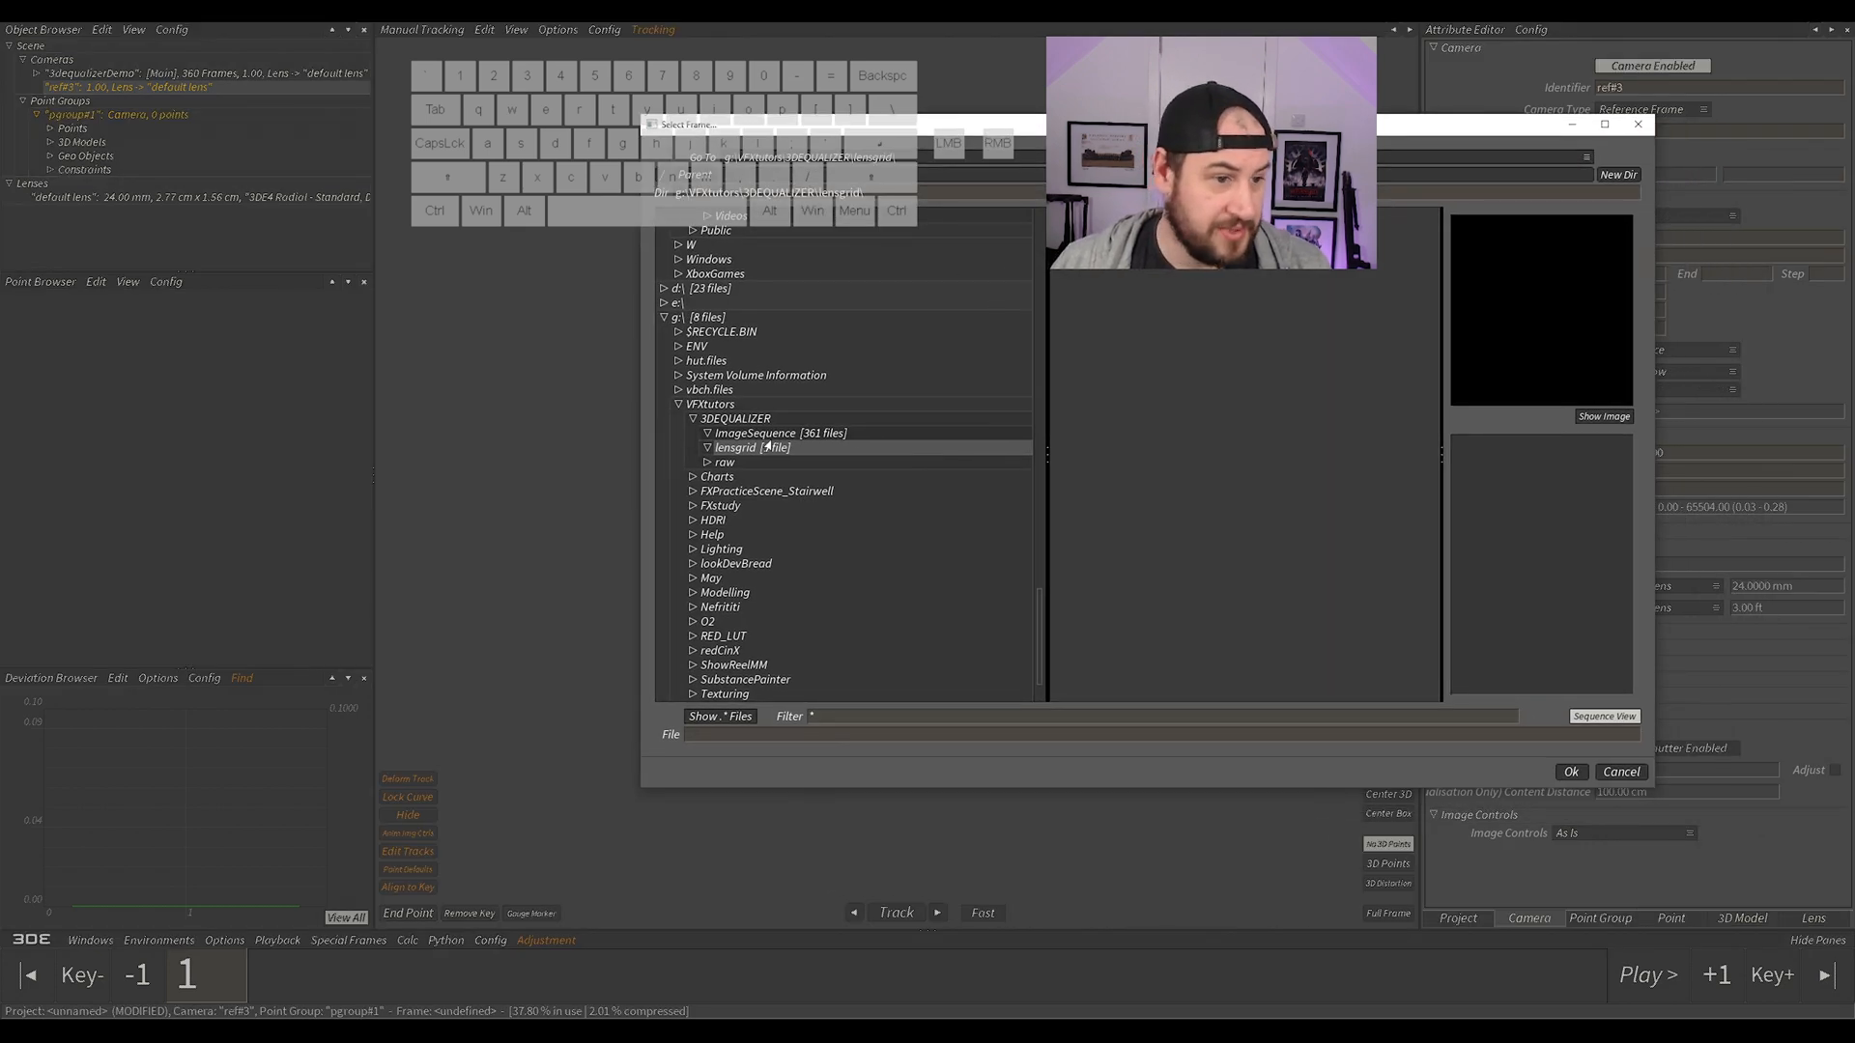
{"action": "left_click", "coordinate": [750, 447]}
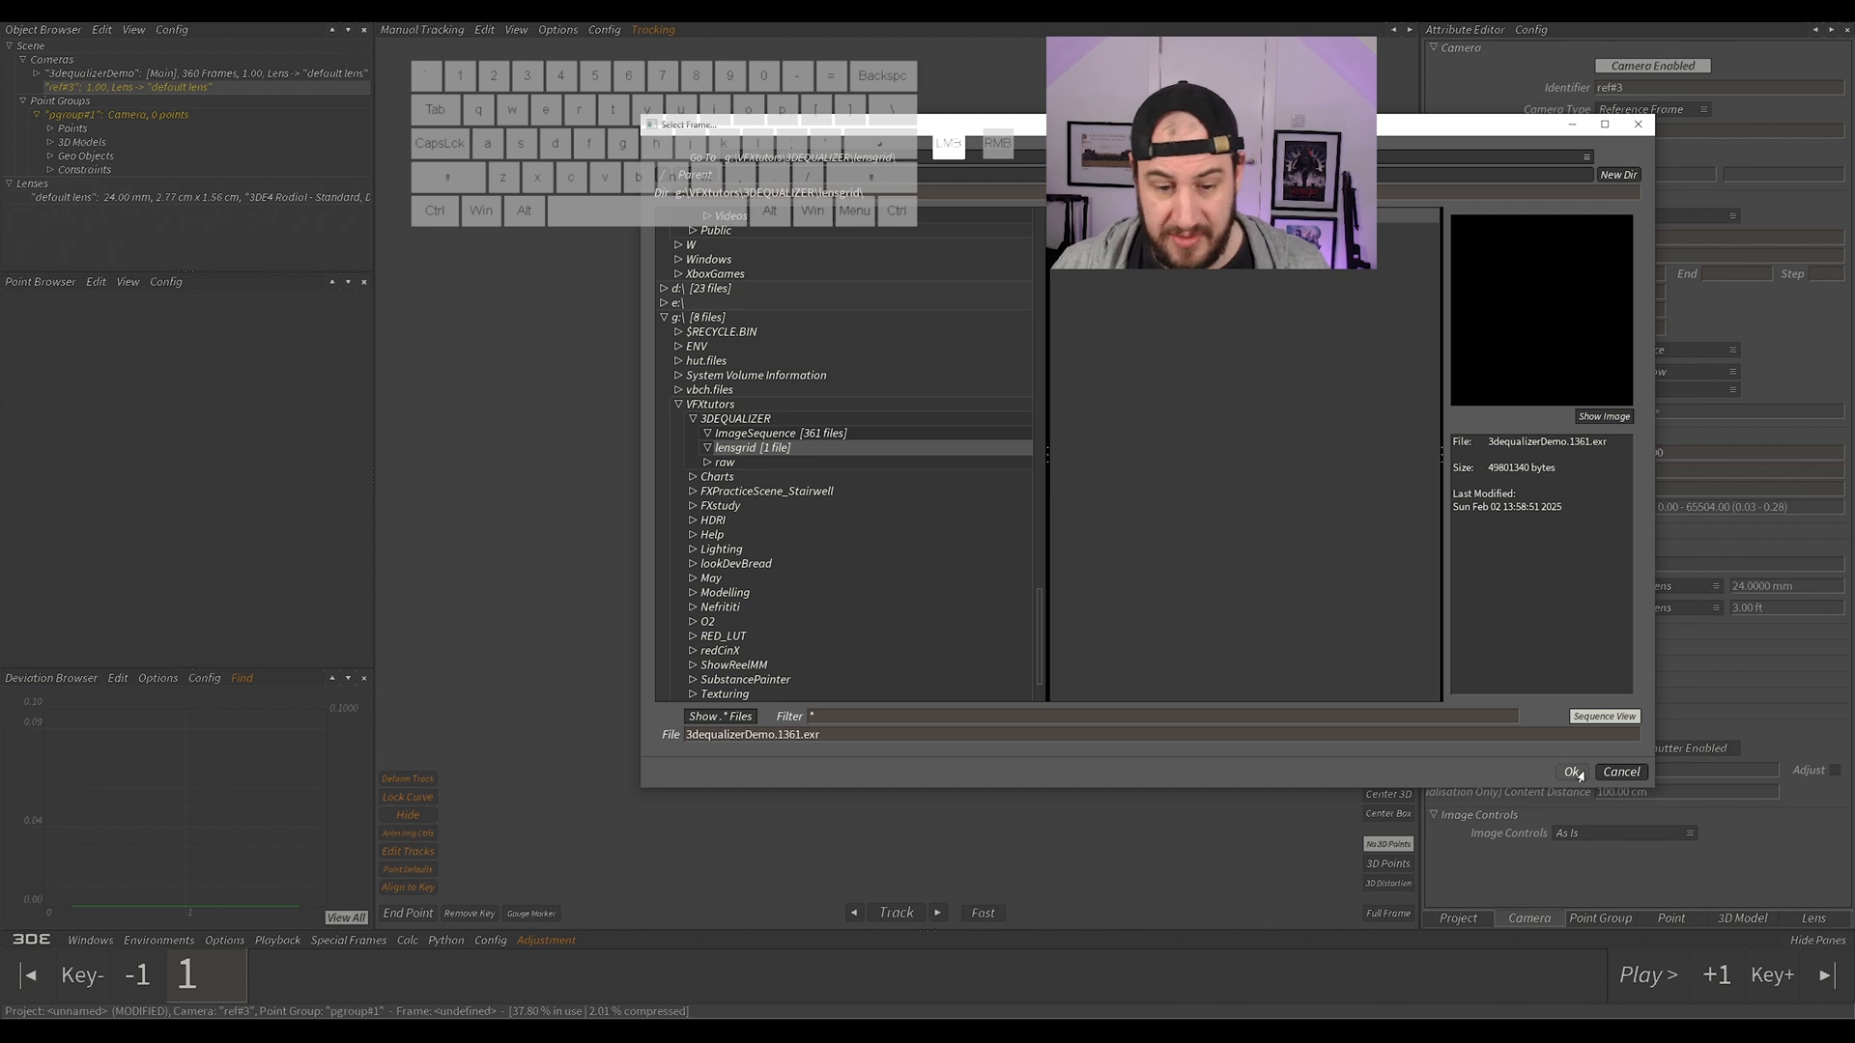
{"action": "left_click", "coordinate": [1569, 771]}
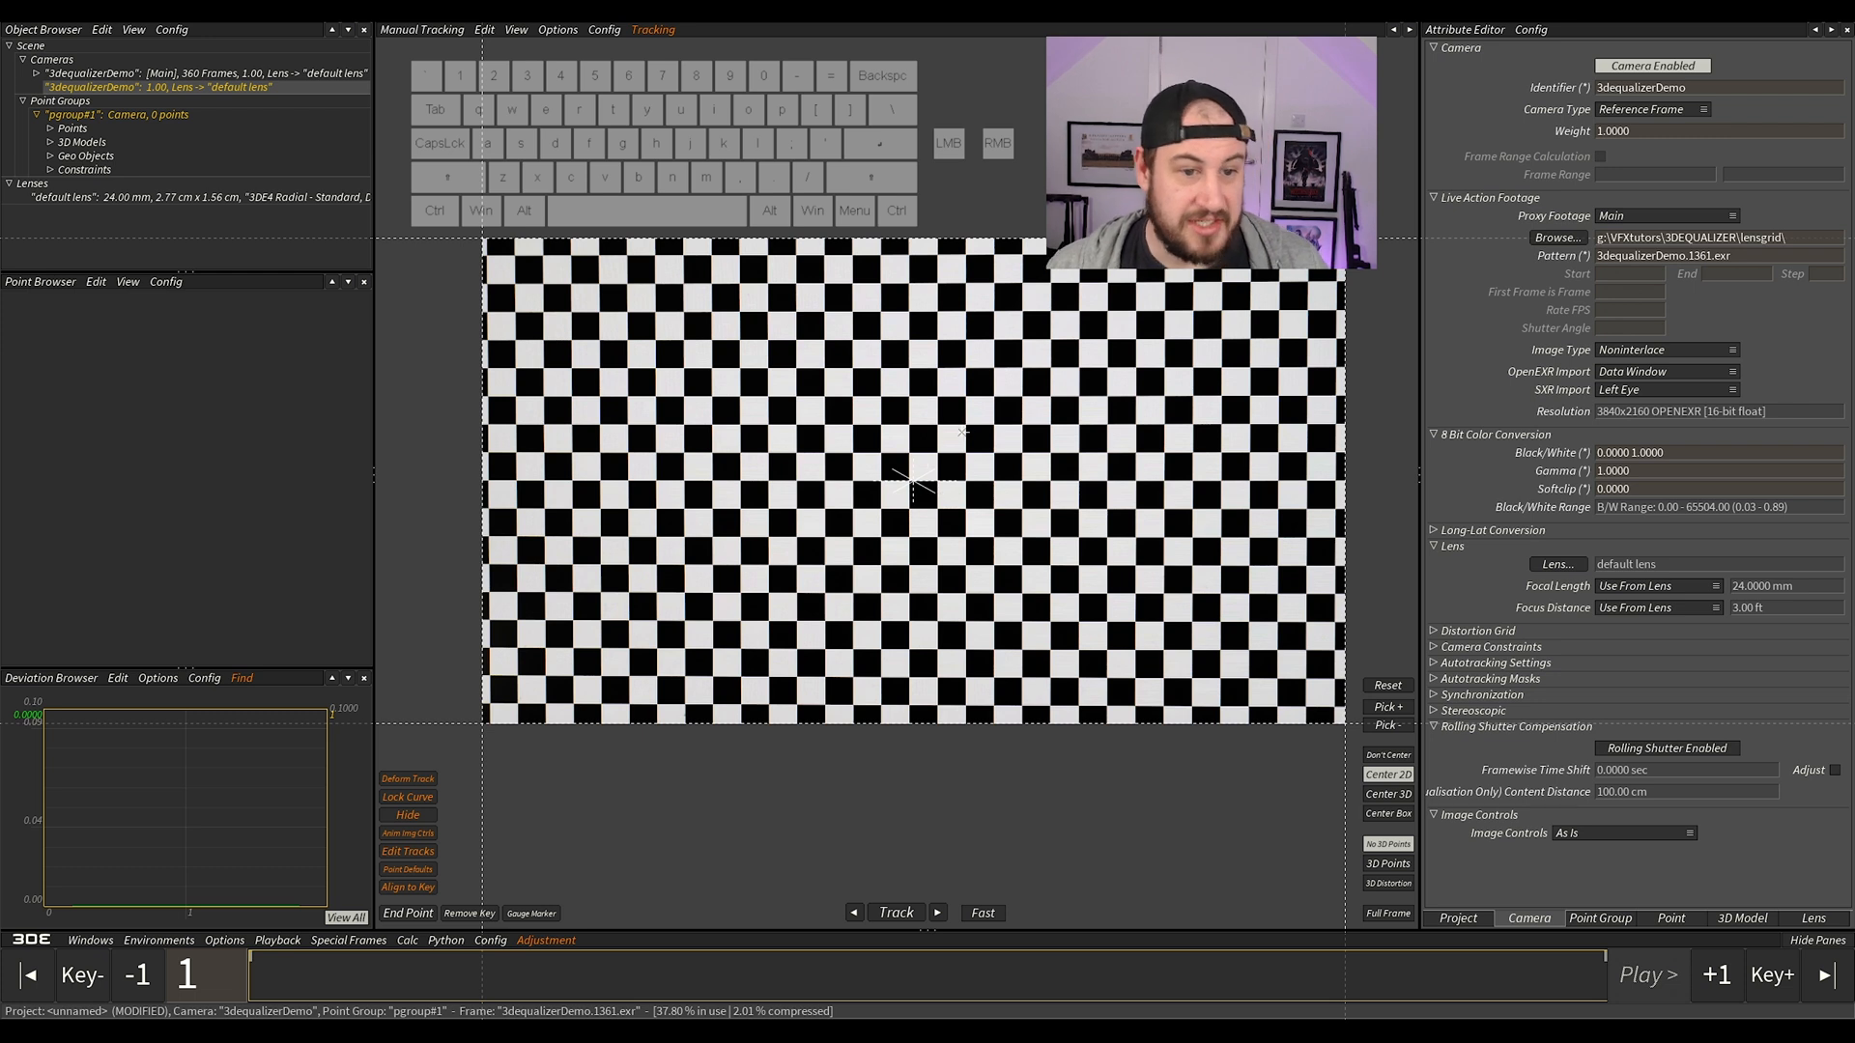
{"action": "mouse_move", "coordinate": [601, 301]}
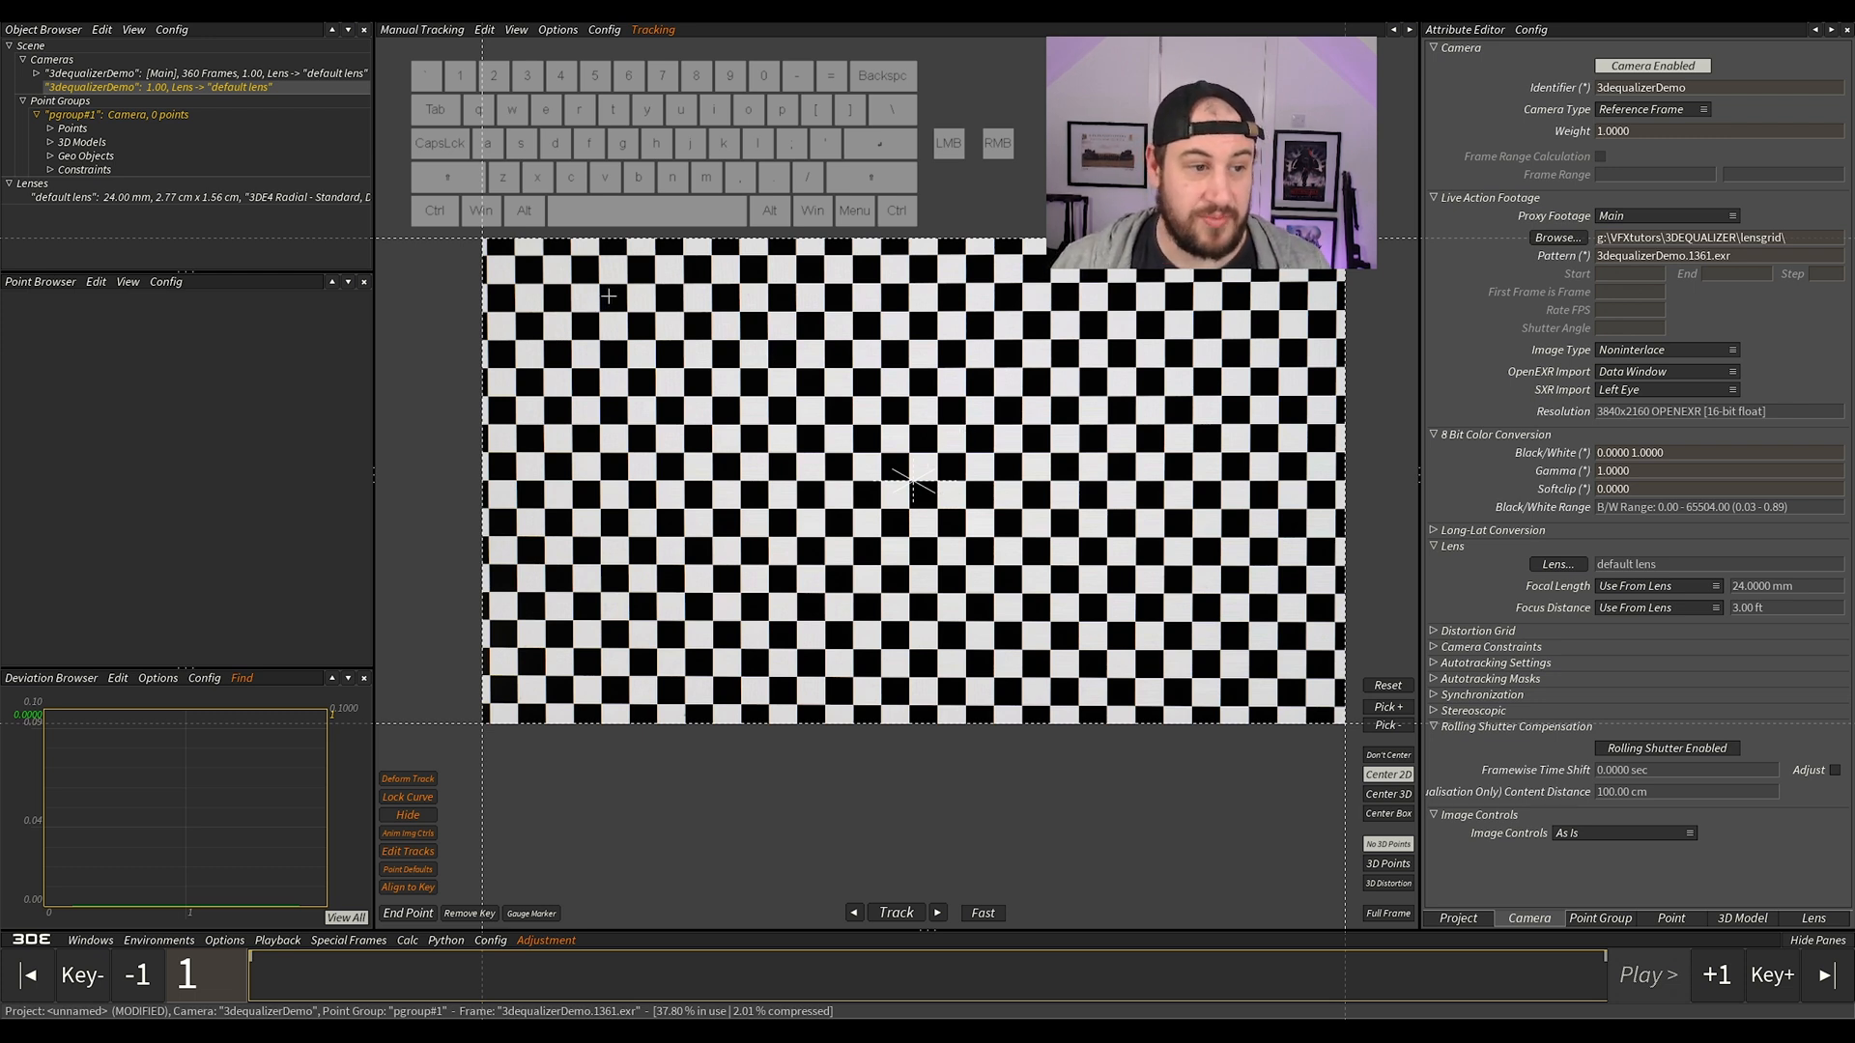
{"action": "mouse_move", "coordinate": [667, 382]}
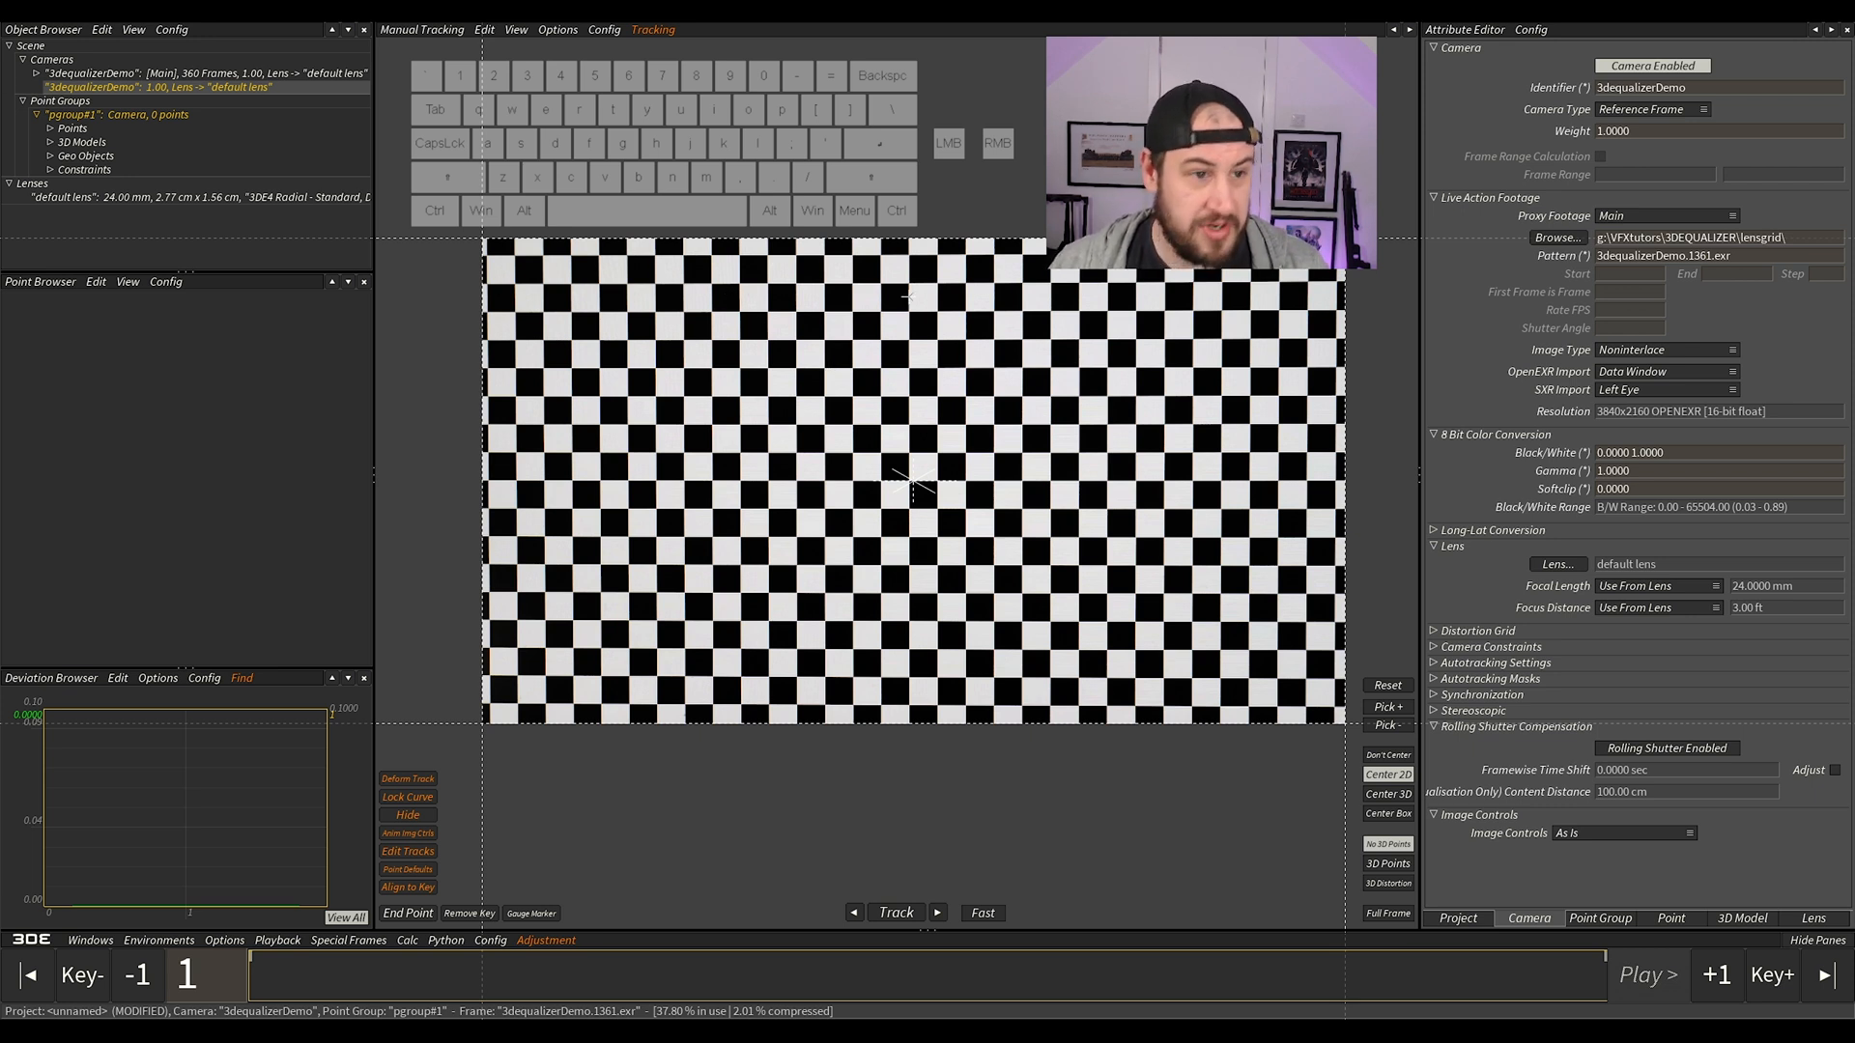
{"action": "left_click", "coordinate": [417, 29]}
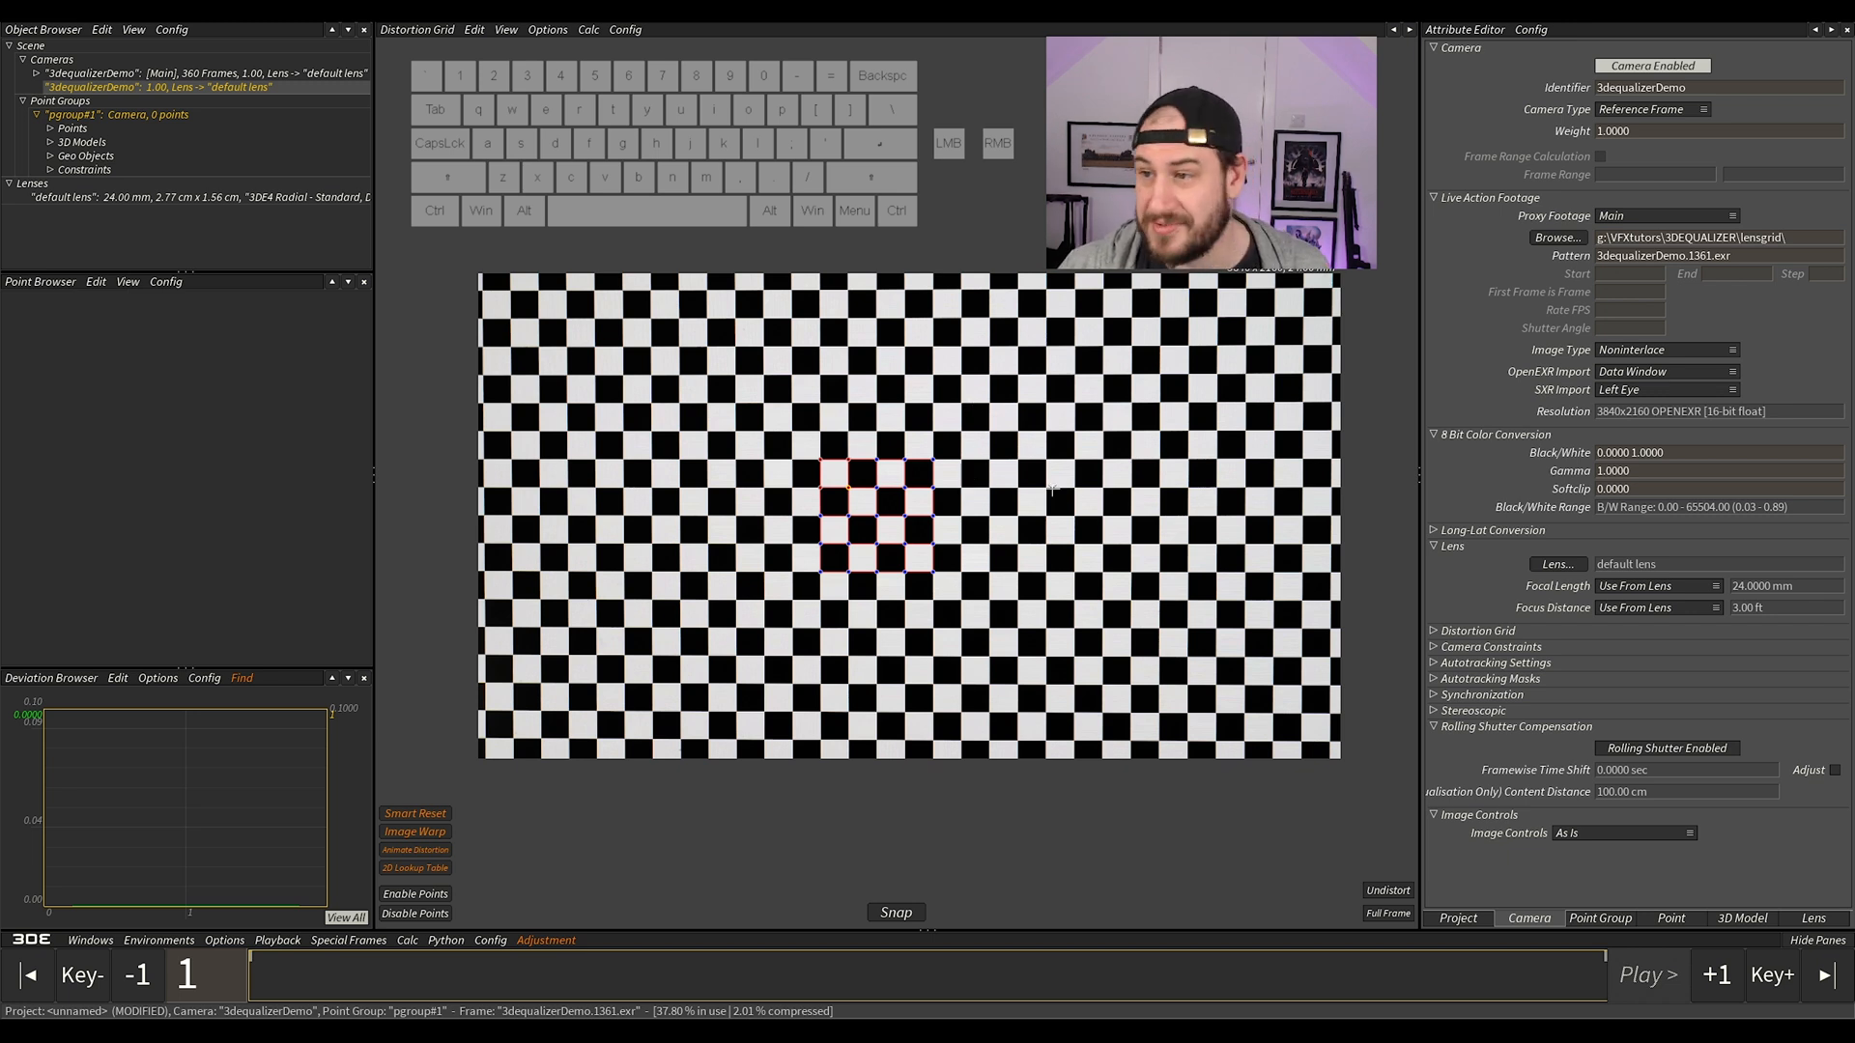
{"action": "mouse_move", "coordinate": [1007, 434]}
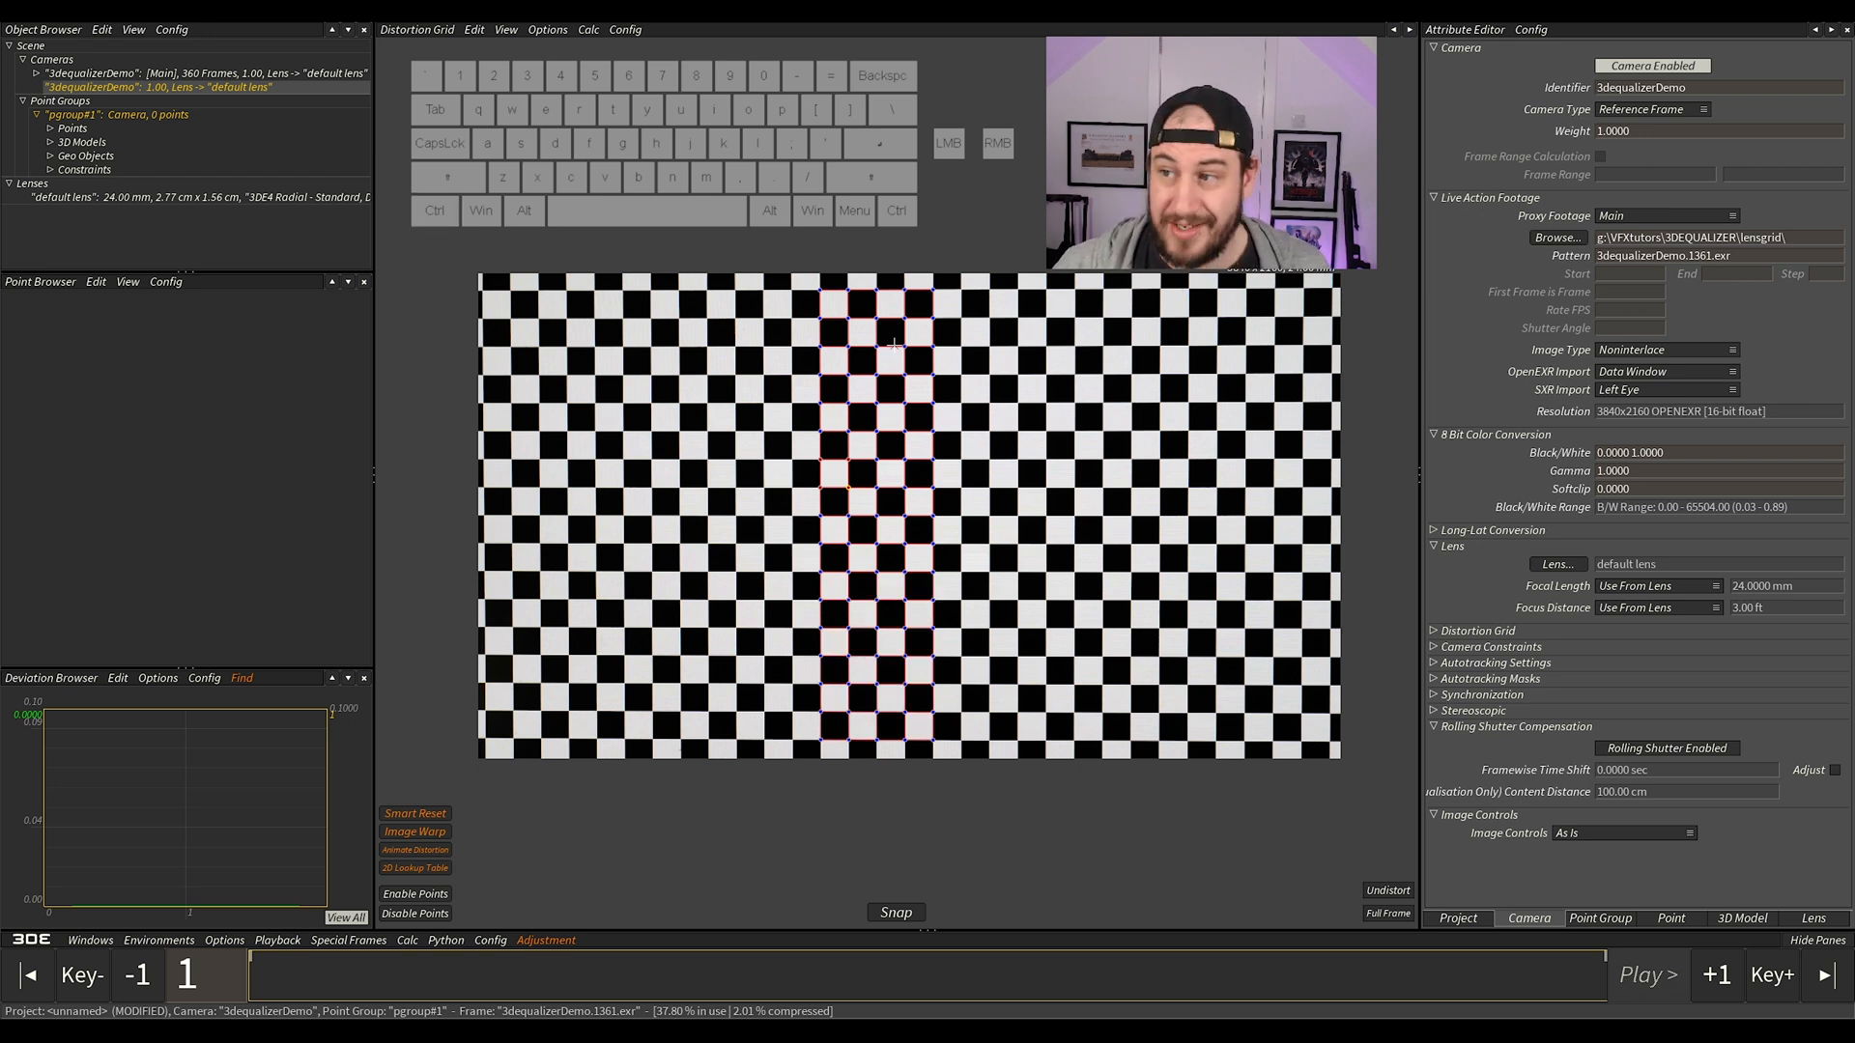
Step: Grow the snapped distortion grid outward to cover the entire checkerboard image
{"action": "left_click", "coordinate": [435, 209]}
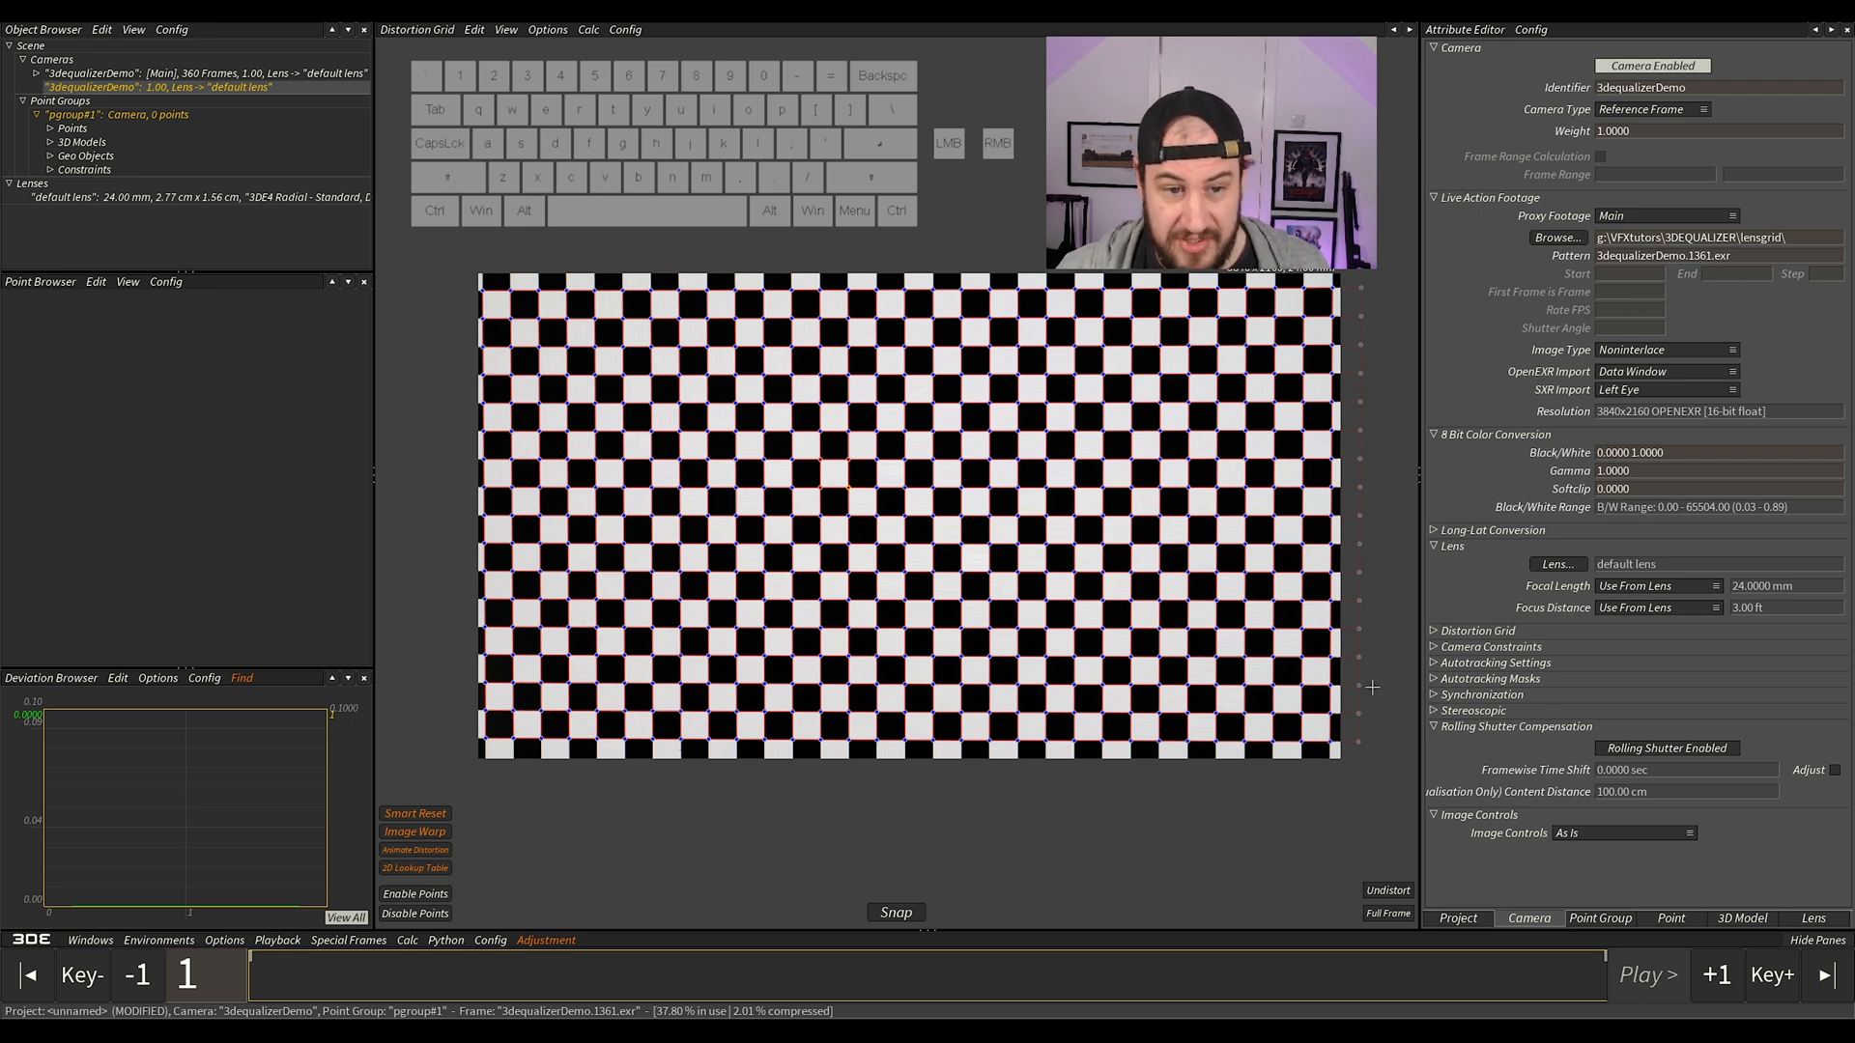
{"action": "mouse_move", "coordinate": [1341, 620]}
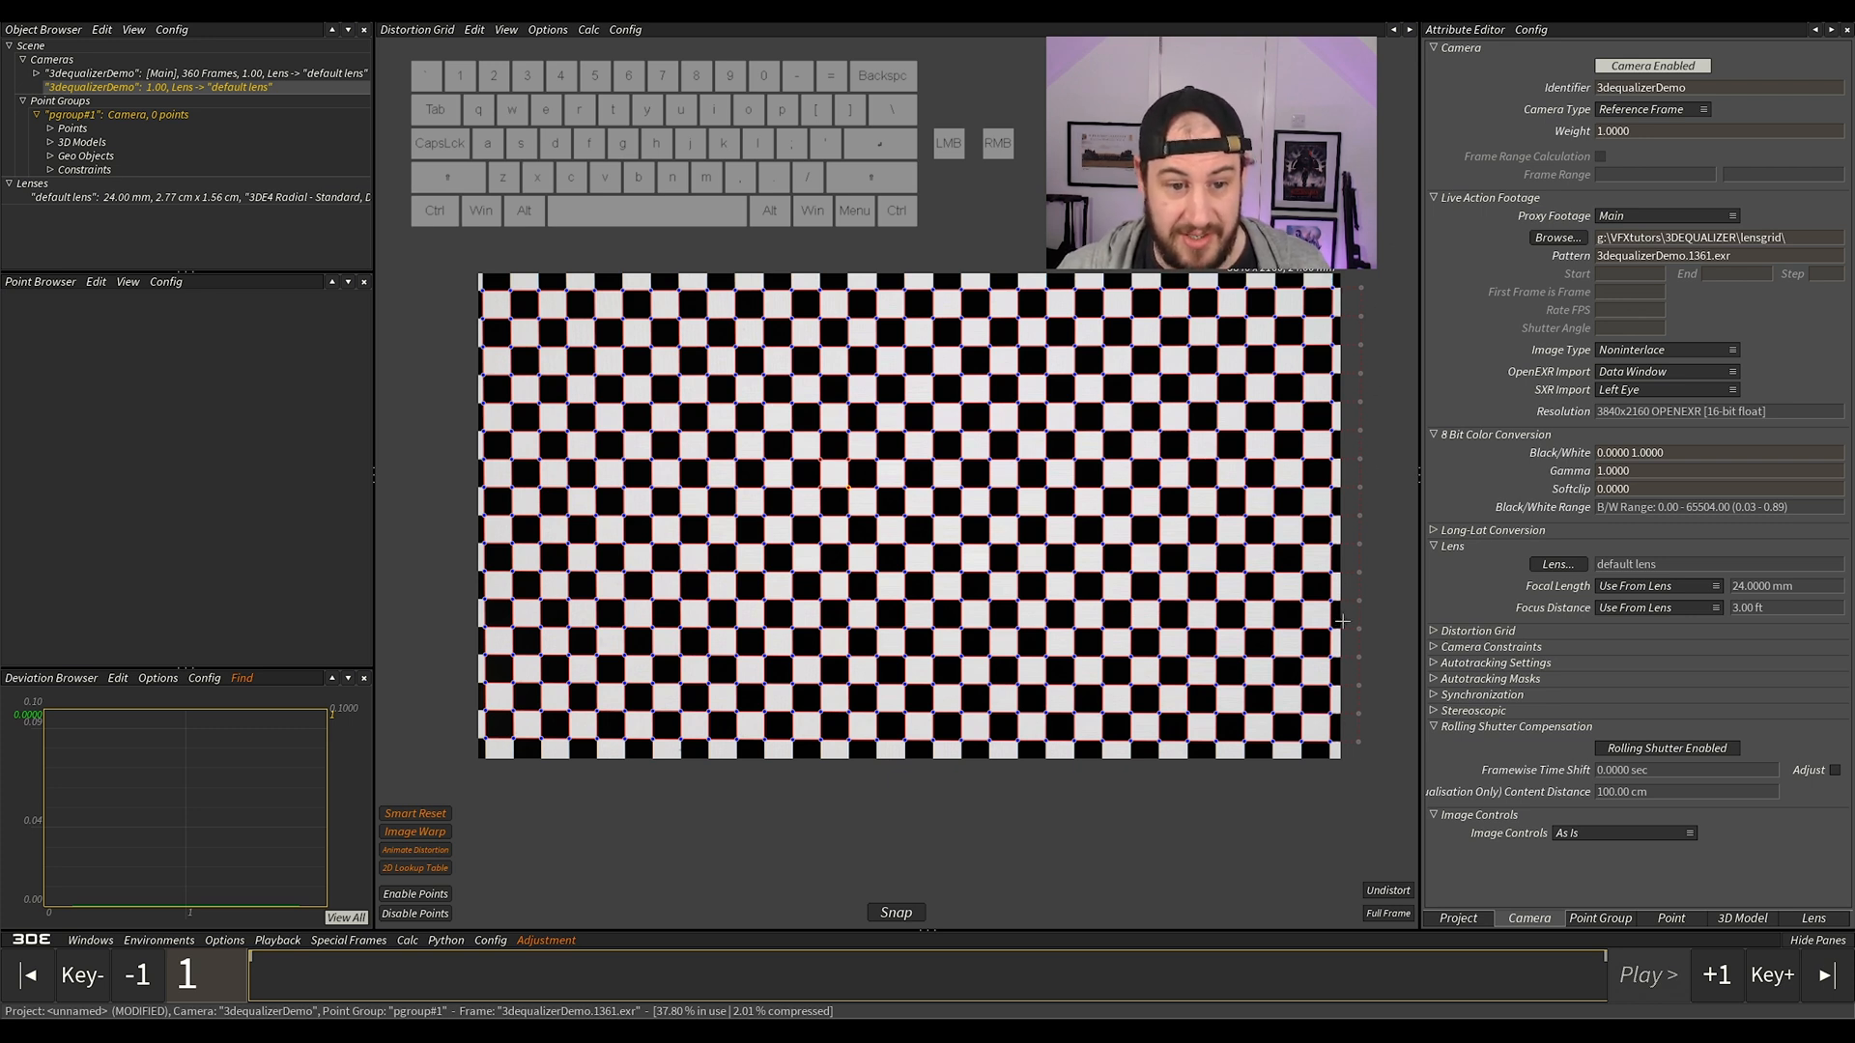
{"action": "mouse_move", "coordinate": [1376, 718]}
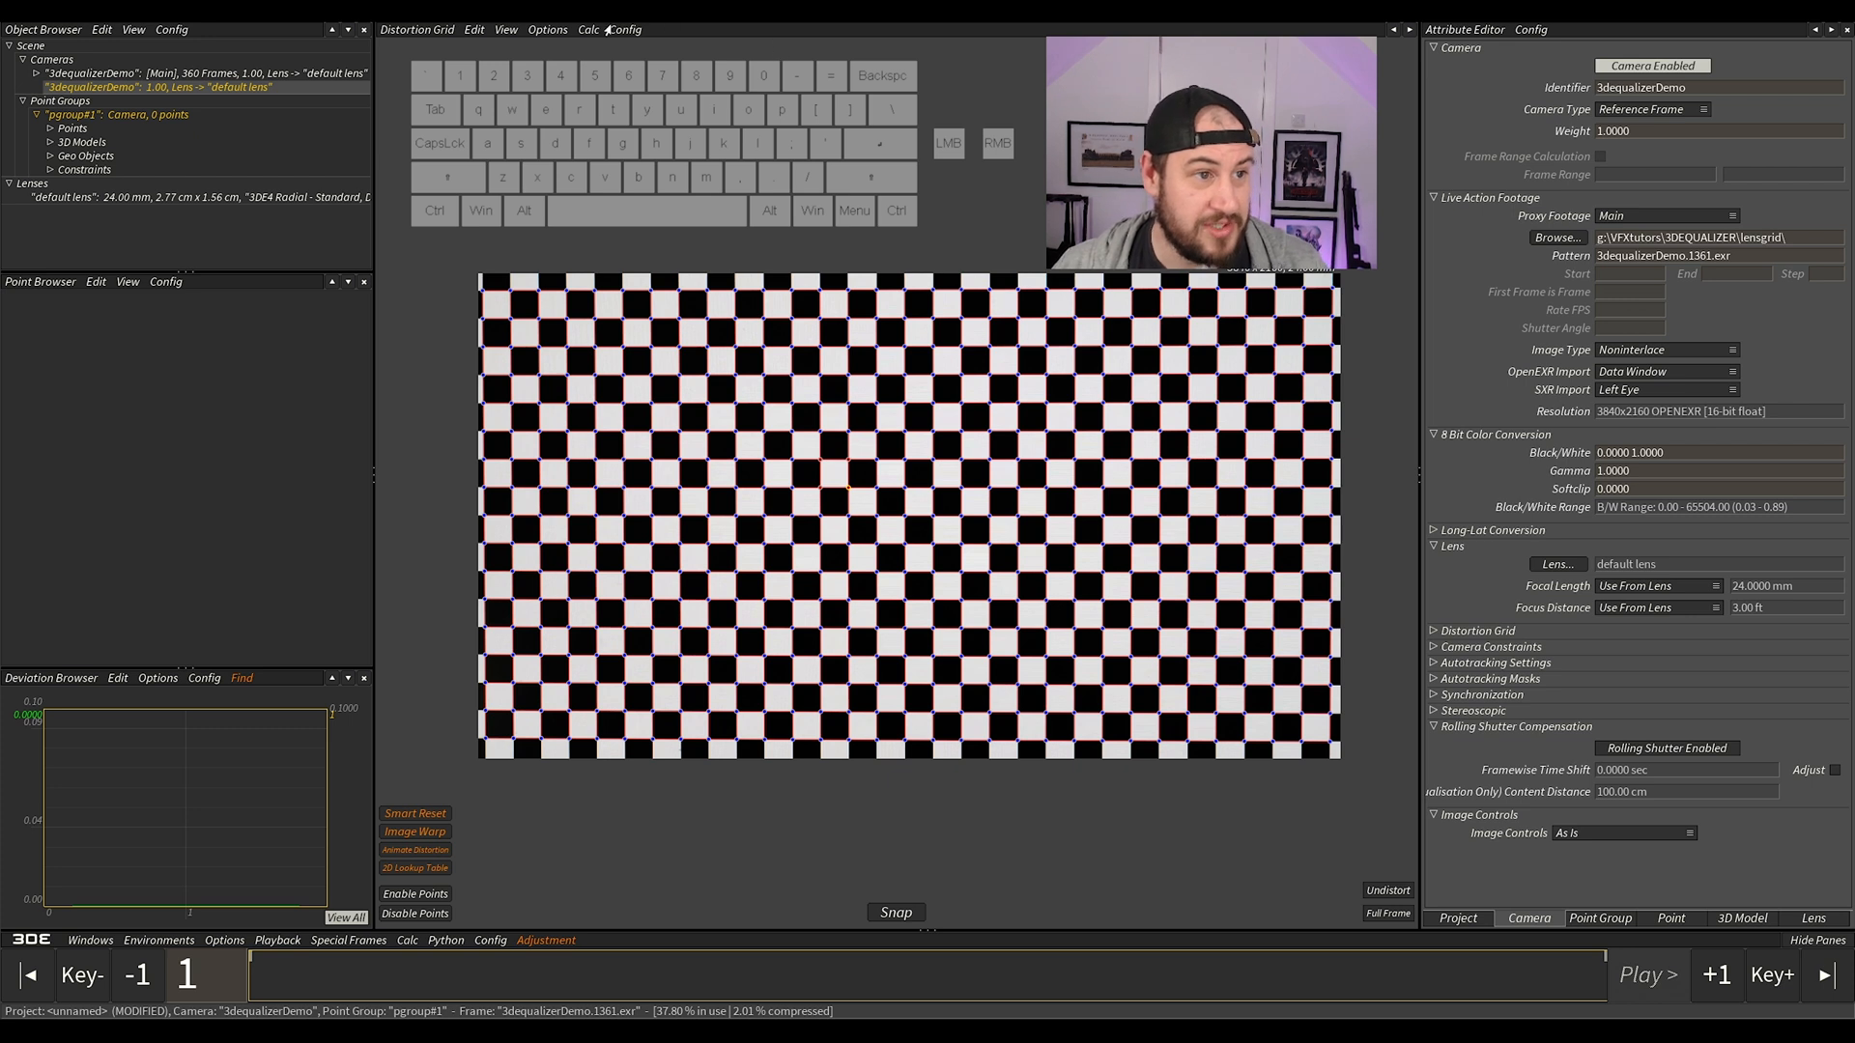
Step: Run Calc Lens Parameters in Calc Distortion/Camera Geometry and set the six resulting parameters (~1.18 px deviation)
{"action": "left_click", "coordinate": [588, 29]}
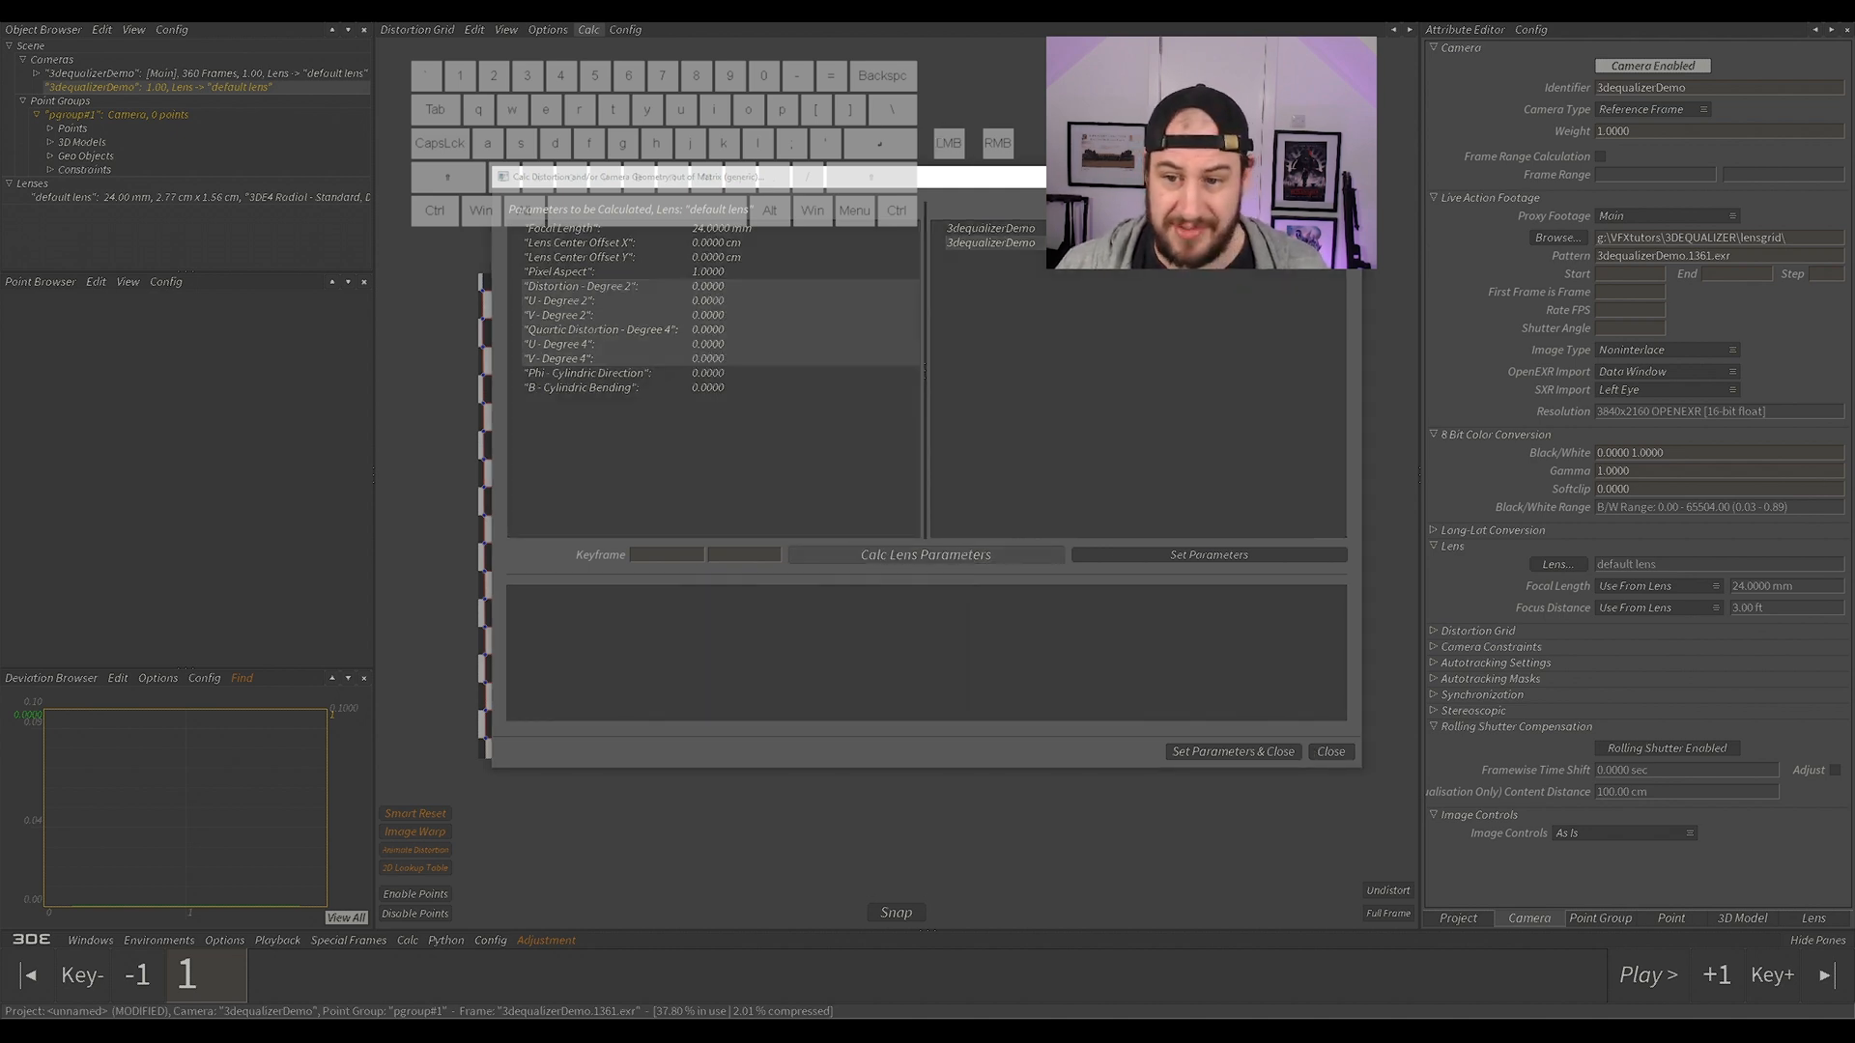
{"action": "left_click", "coordinate": [926, 554]}
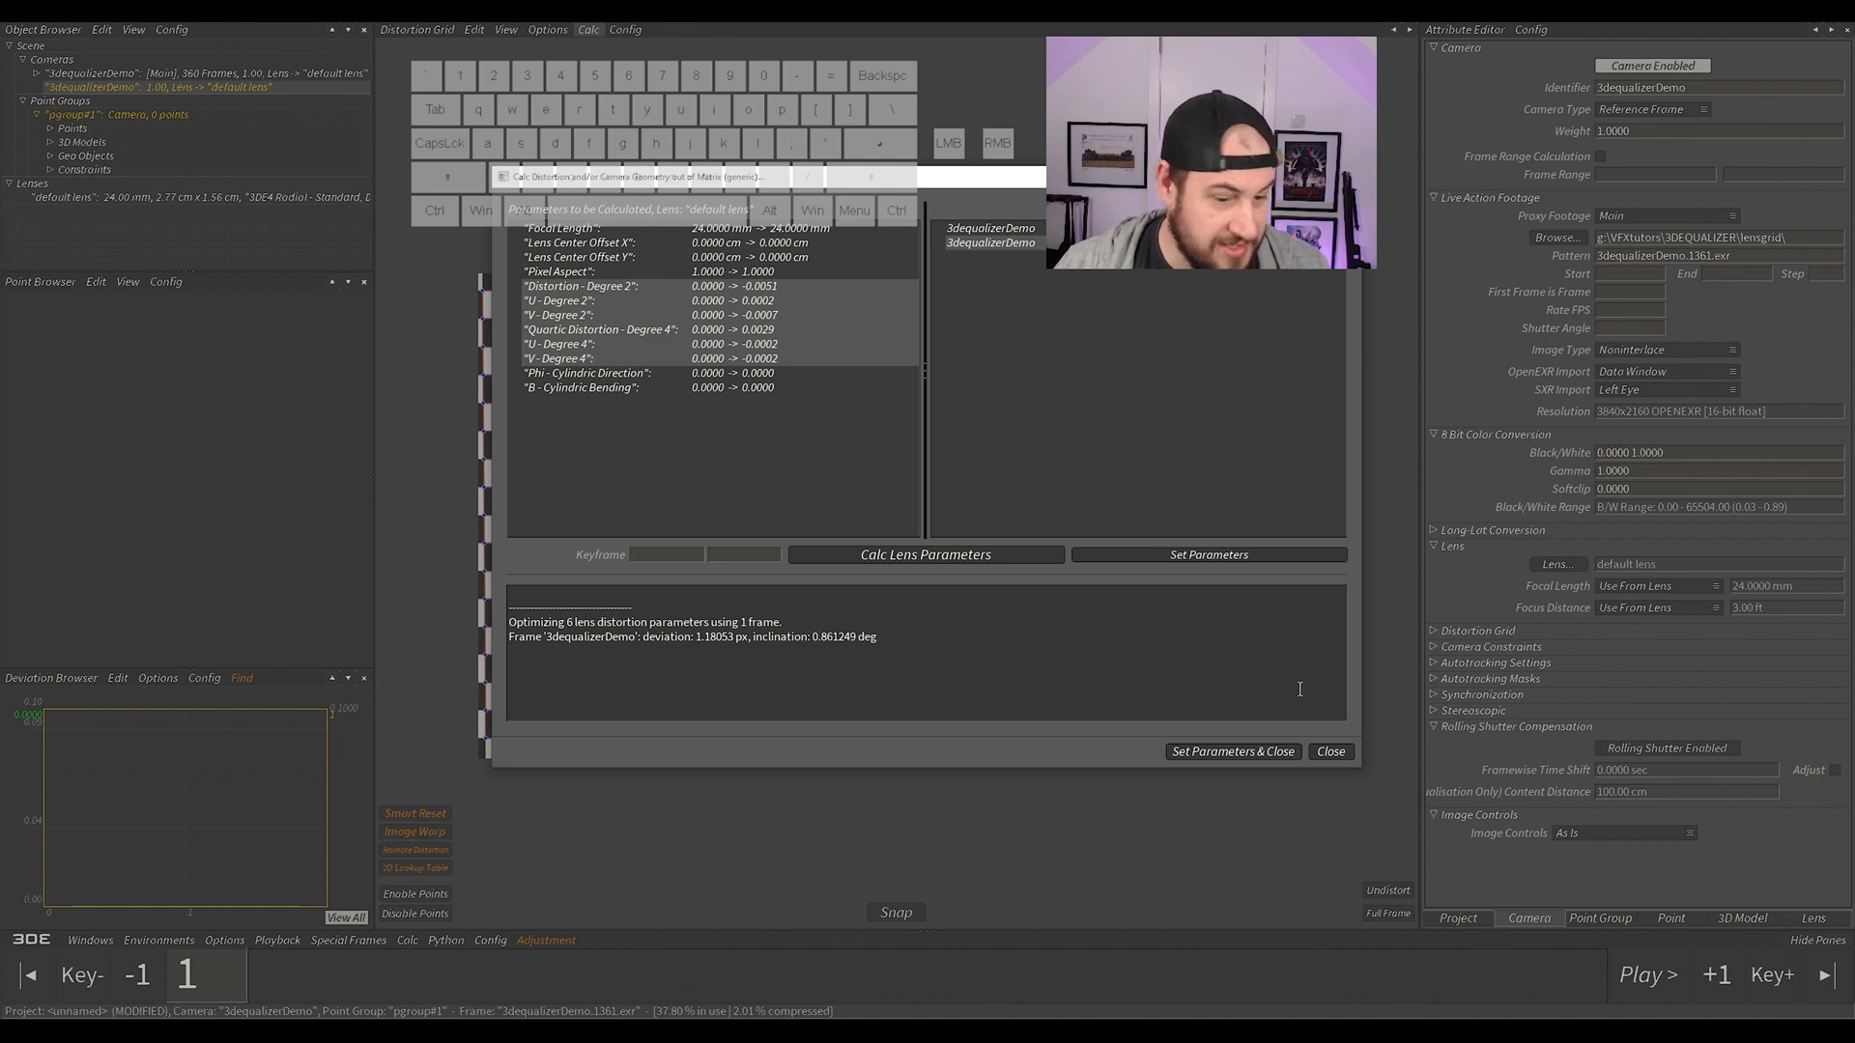
{"action": "left_click", "coordinate": [1329, 751]}
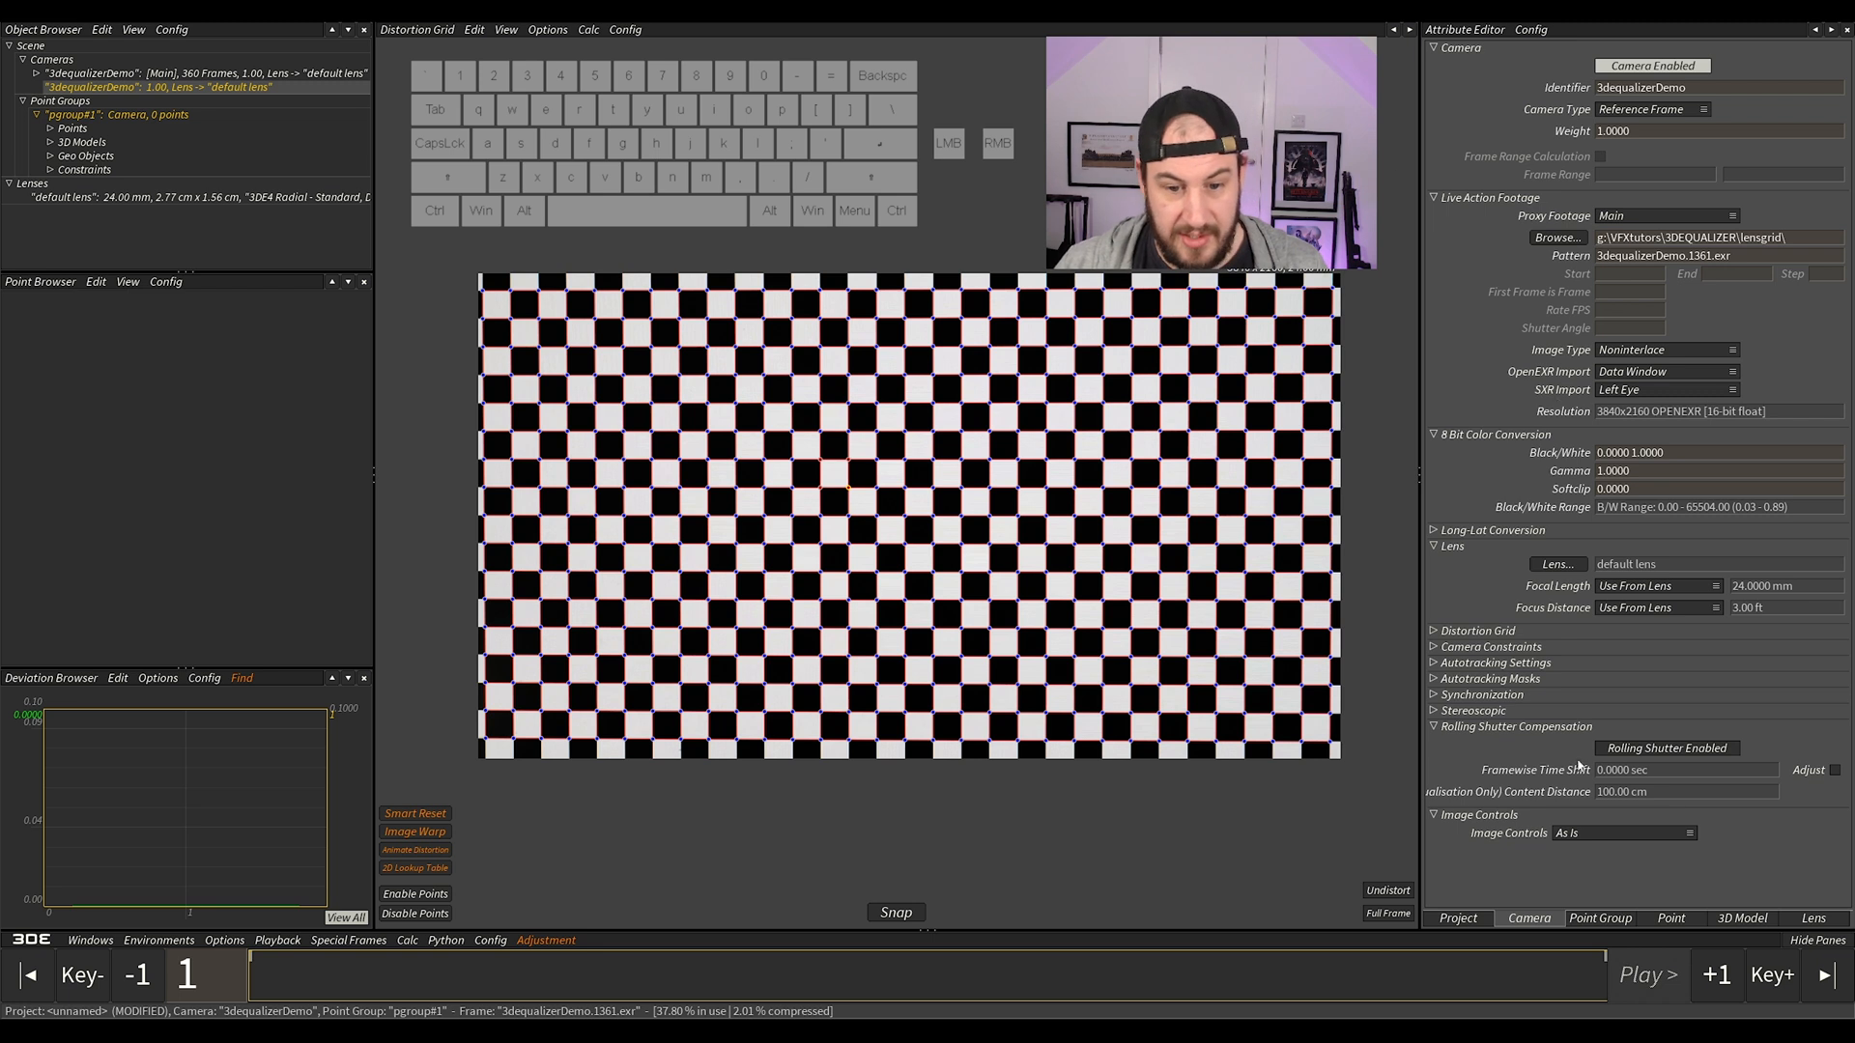
Step: Show the default lens attributes and the Lens Distortion Model list with its 3DE4 Radial Standard Degree 4 values
{"action": "left_click", "coordinate": [1814, 917]}
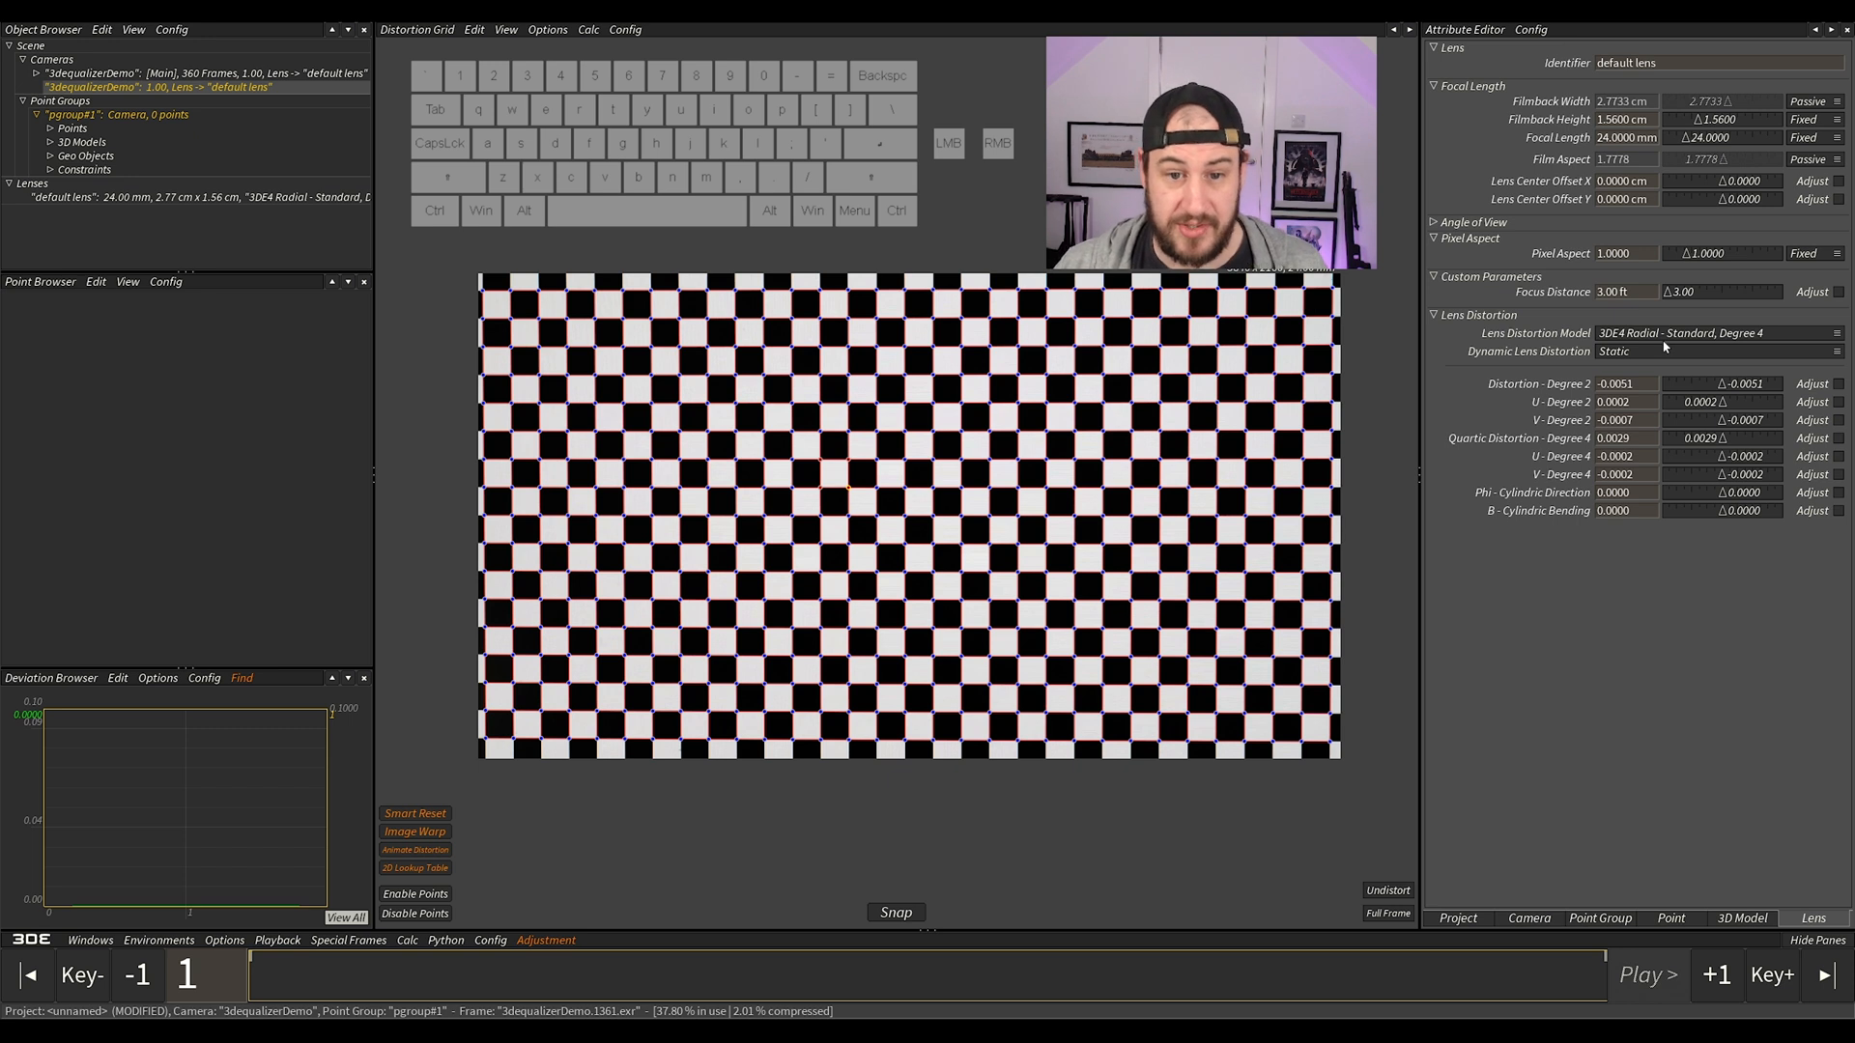
{"action": "mouse_move", "coordinate": [1656, 346]}
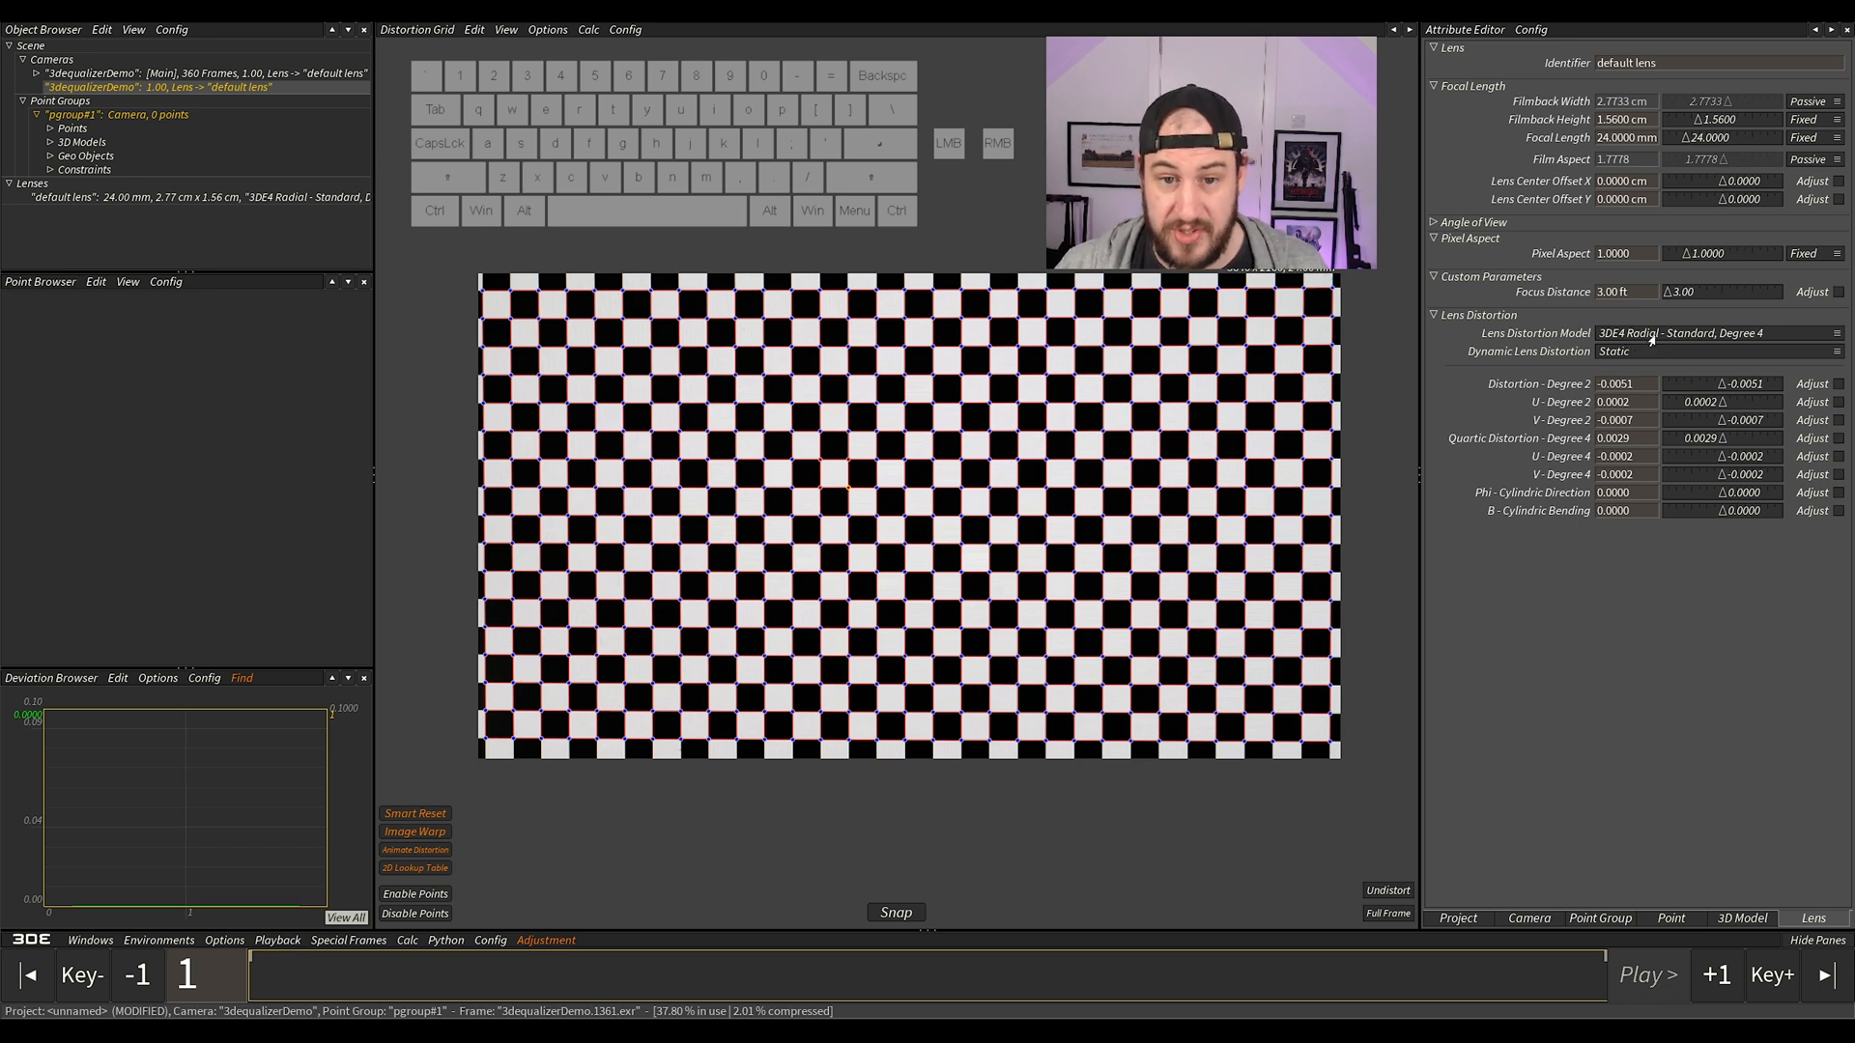
{"action": "left_click", "coordinate": [1716, 332]}
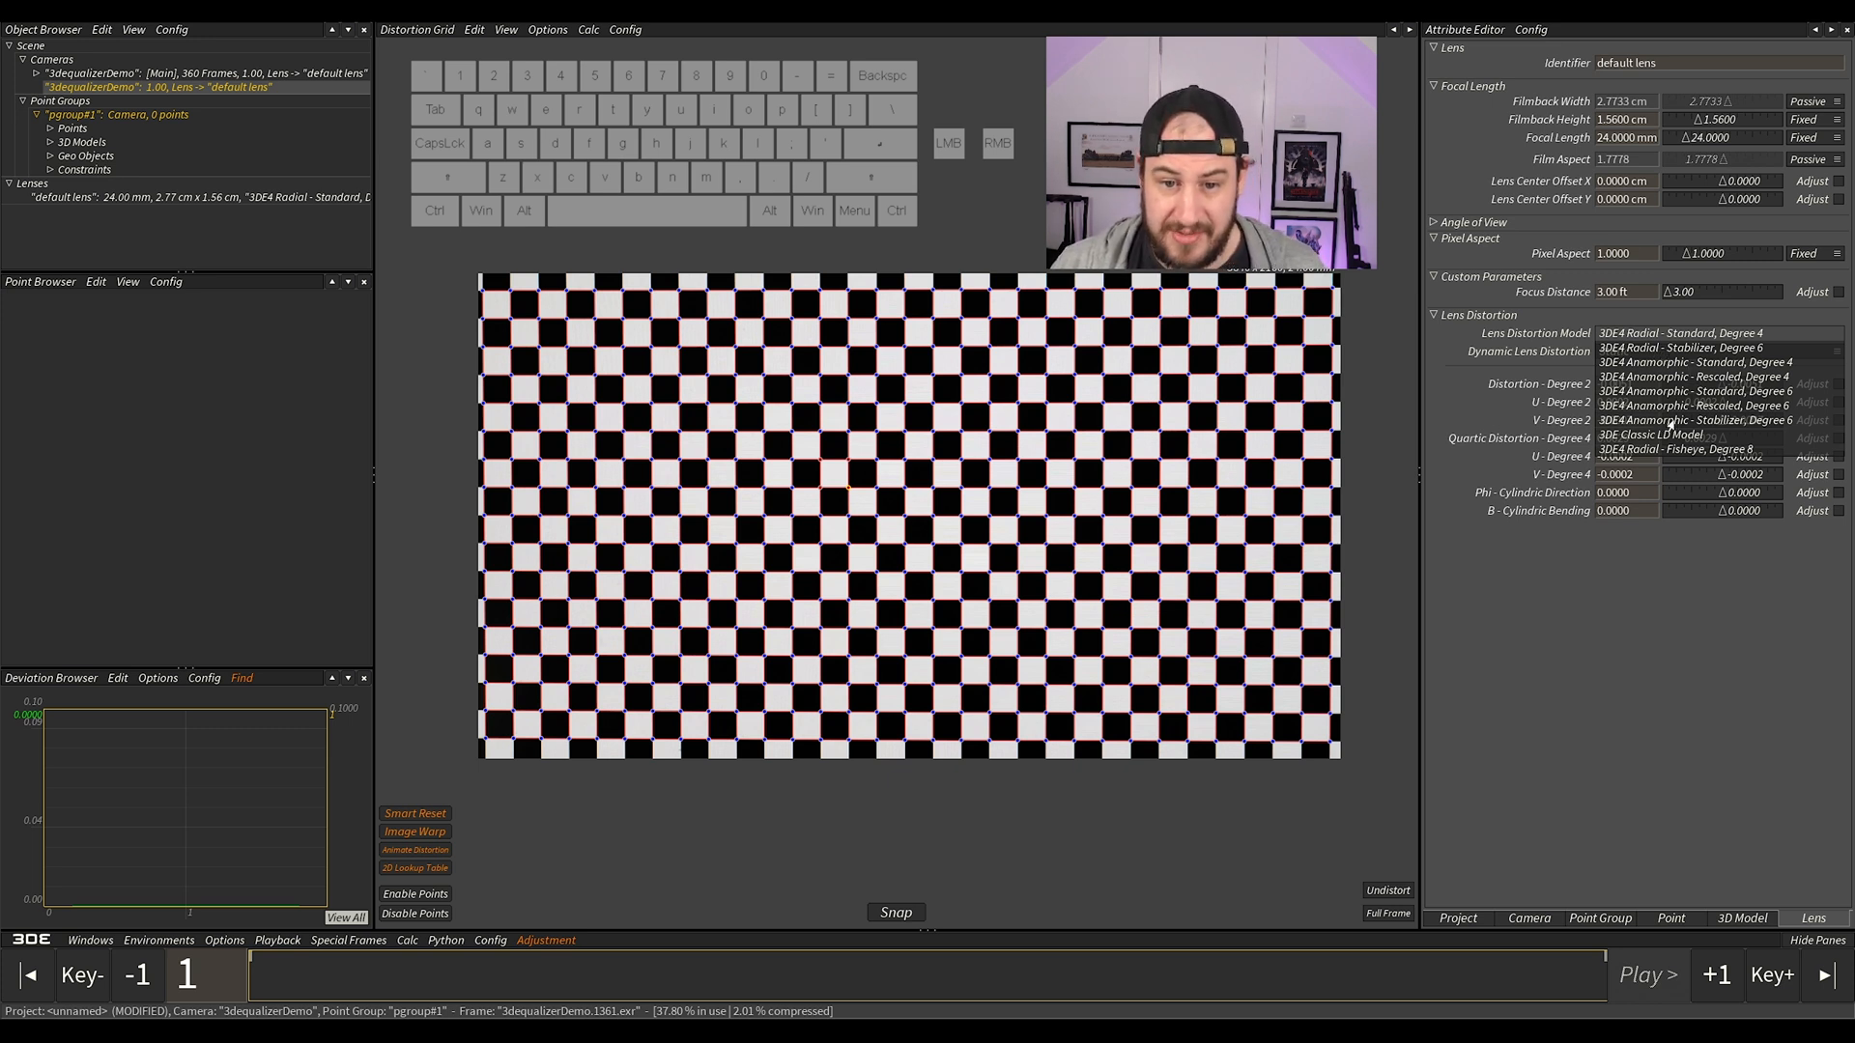
Step: Switch to 3DE Classic LD Model and calculate and set distortion -0.0012 and quartic 0.0001 (deviation under 0.3 px)
{"action": "left_click", "coordinate": [1651, 434]}
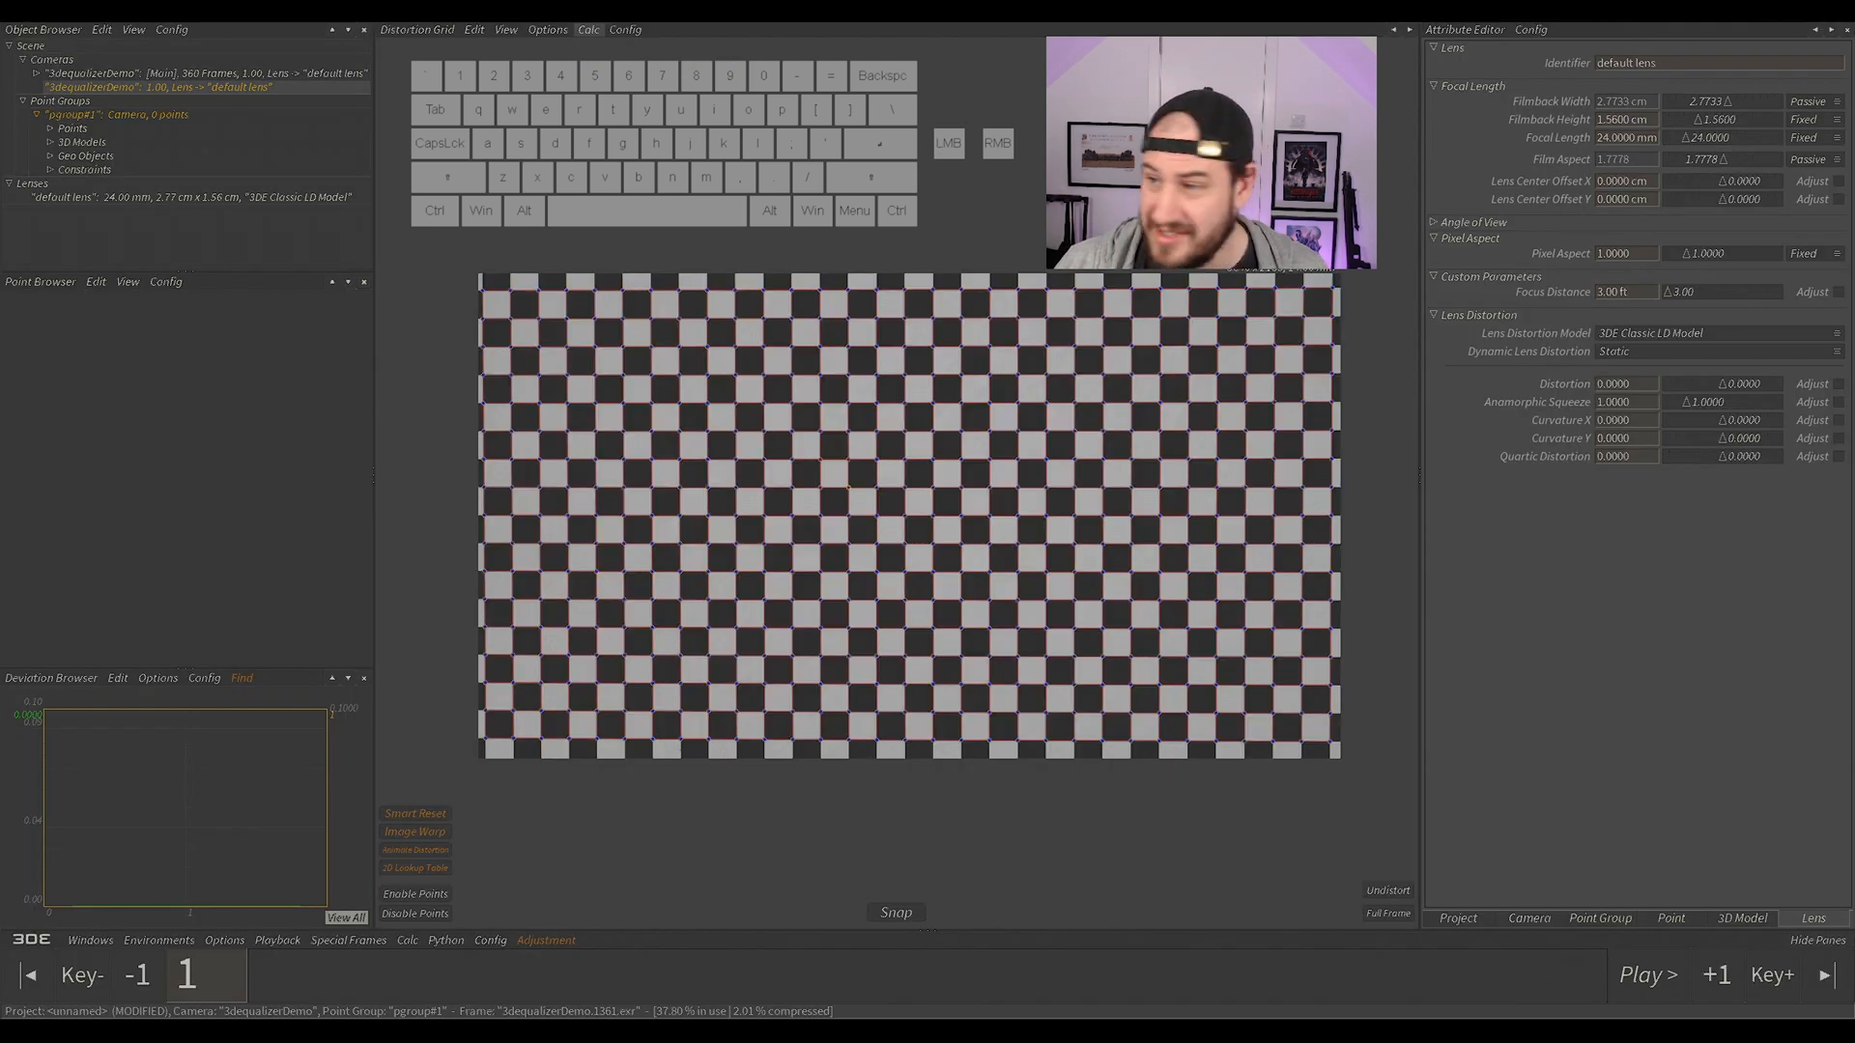
{"action": "left_click", "coordinate": [586, 29]}
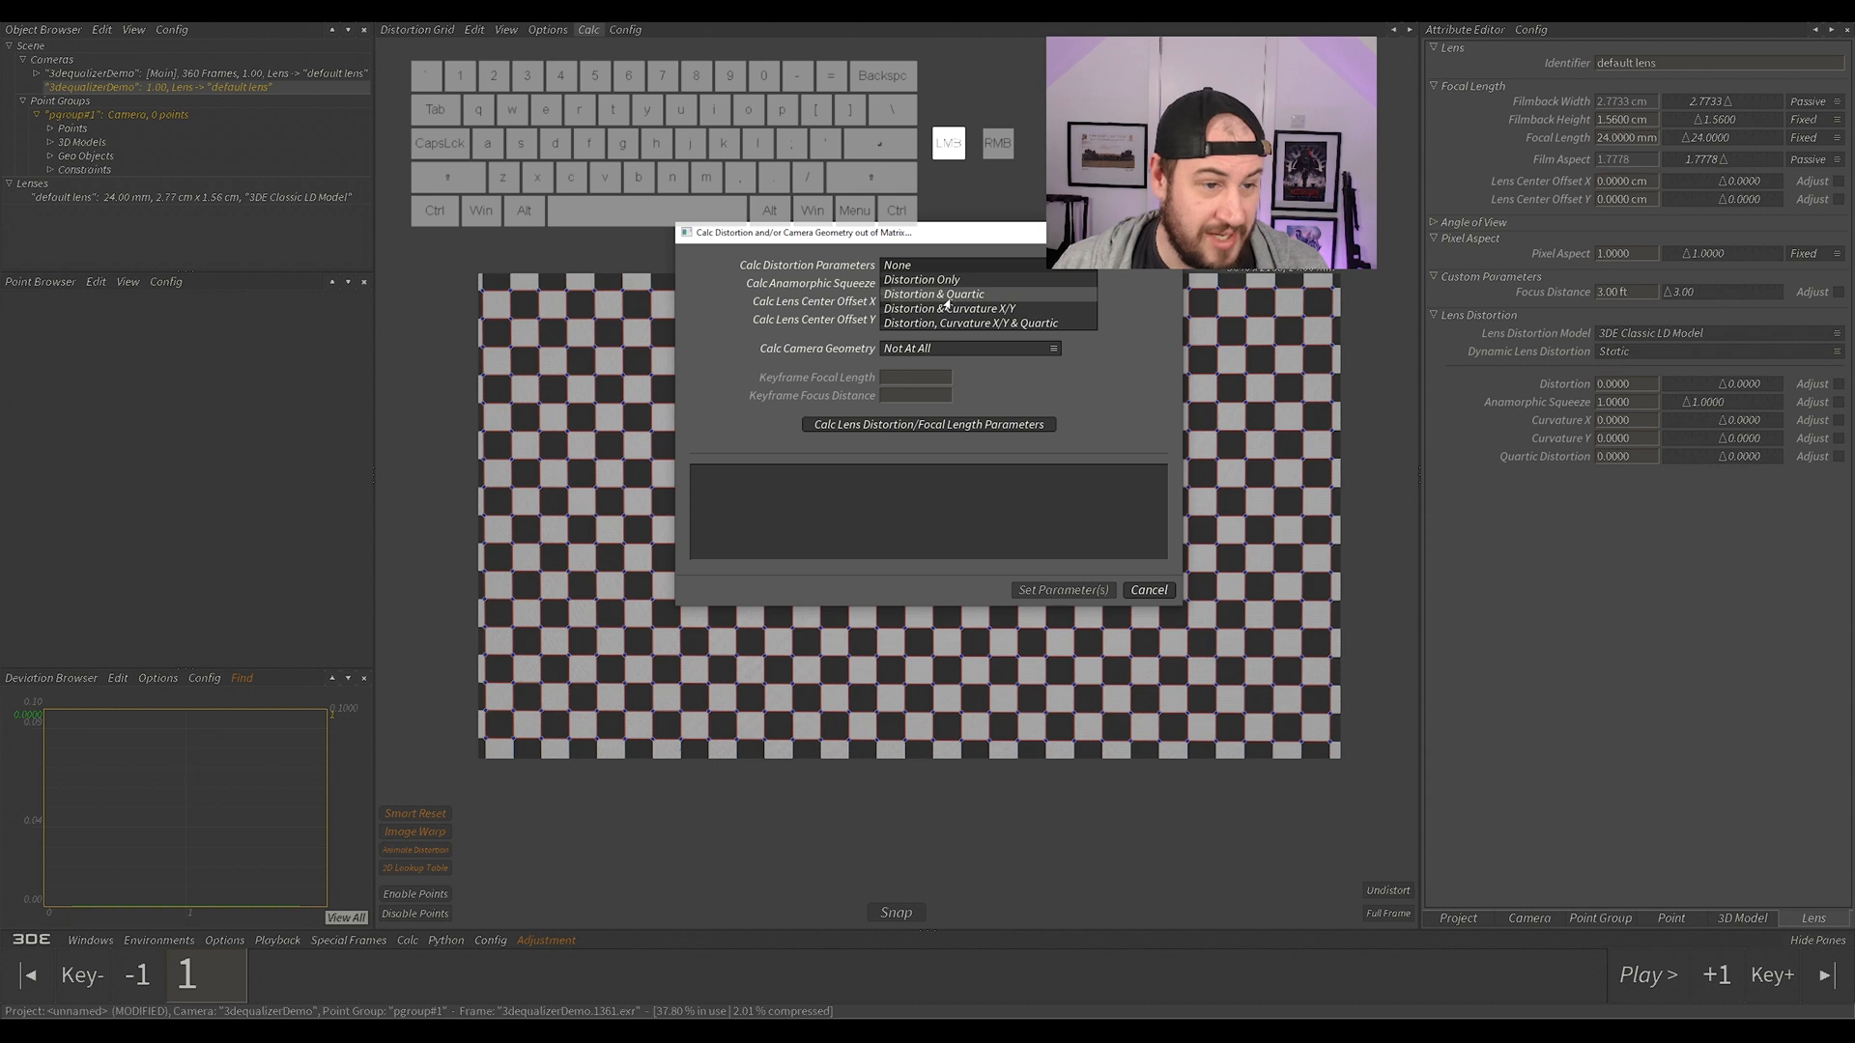
{"action": "mouse_move", "coordinate": [898, 265]}
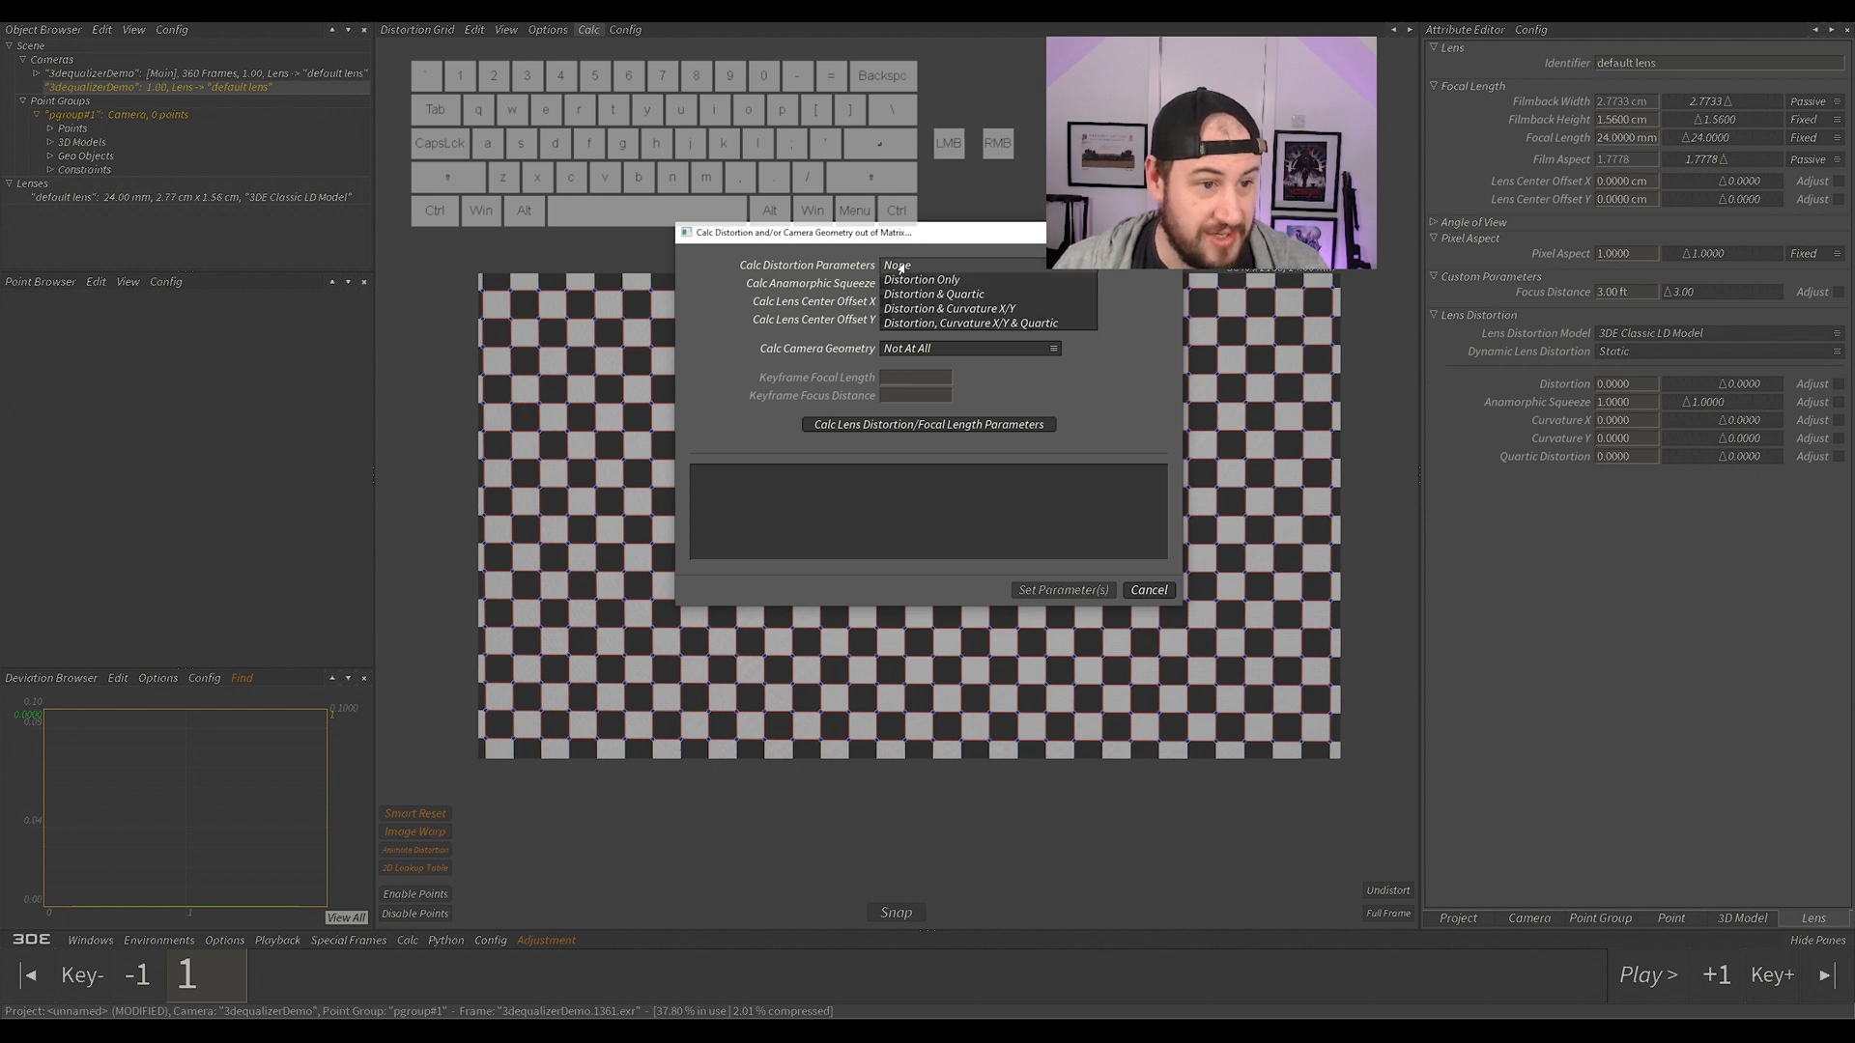
{"action": "left_click", "coordinate": [945, 294]}
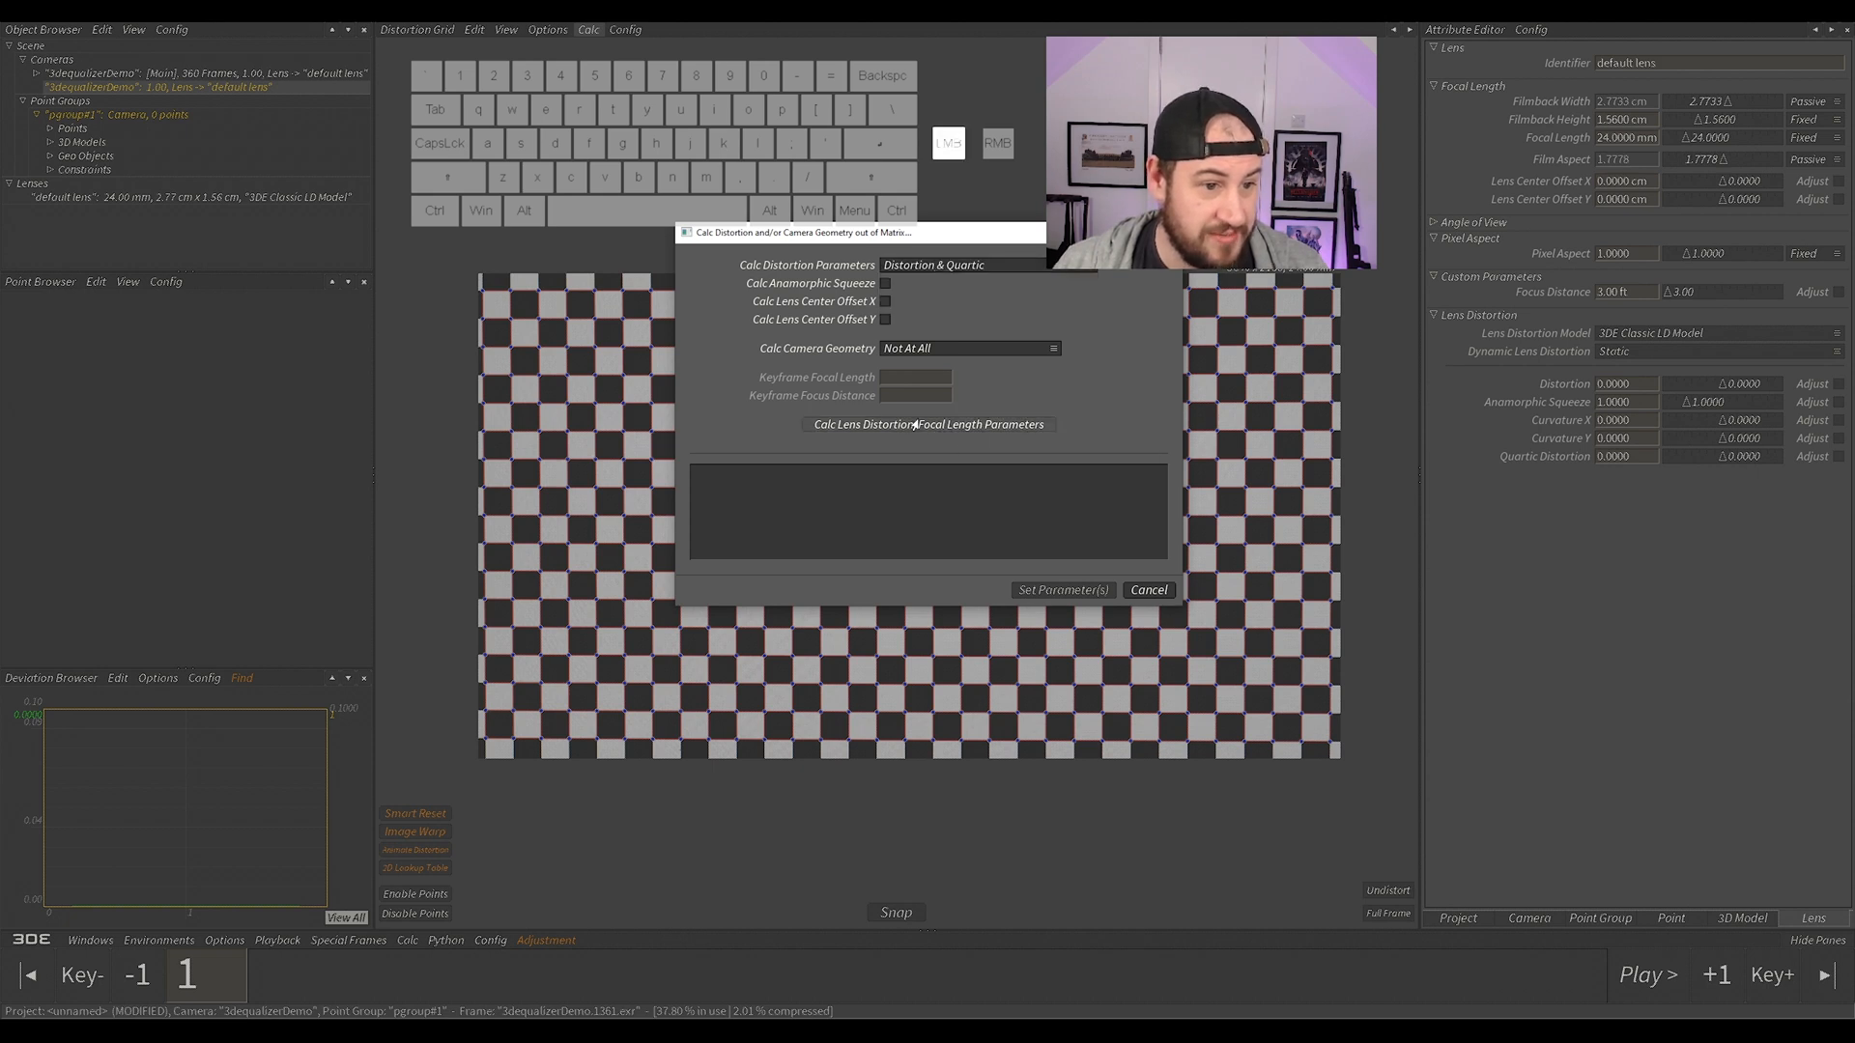
{"action": "left_click", "coordinate": [928, 424]}
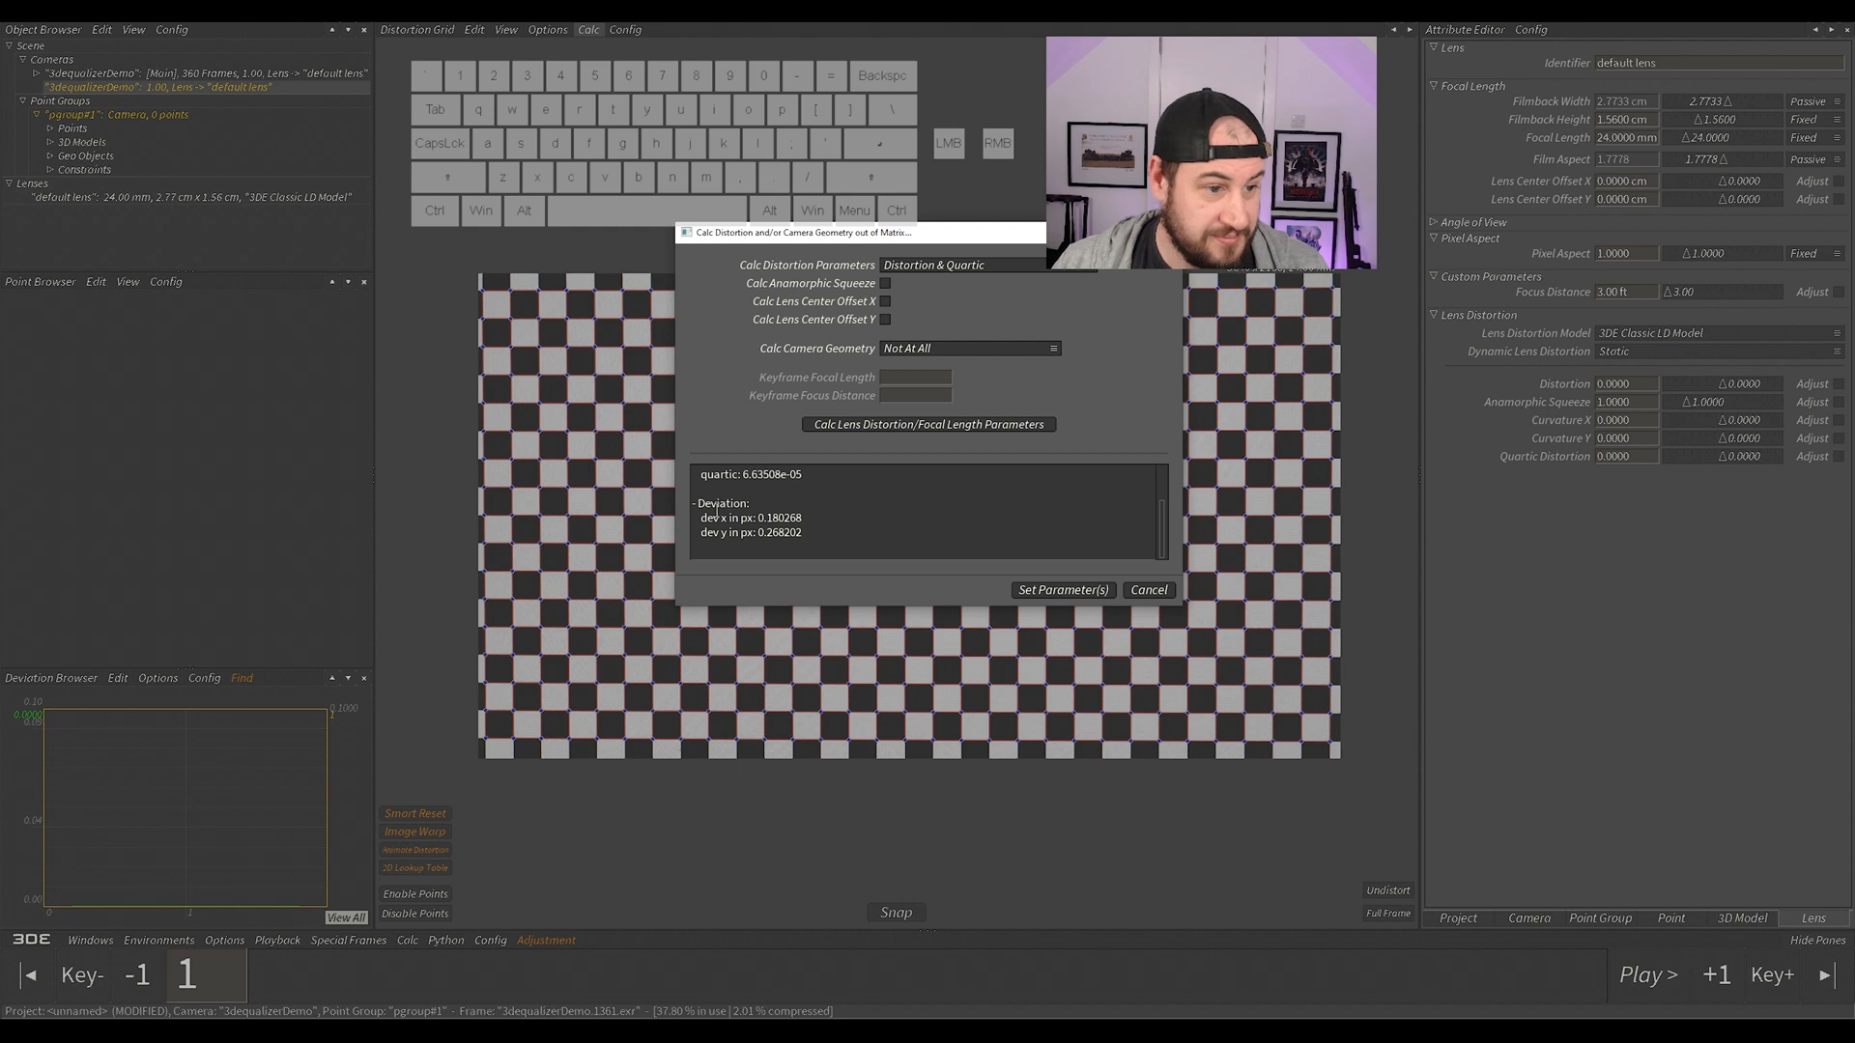
{"action": "left_click", "coordinate": [1061, 591]}
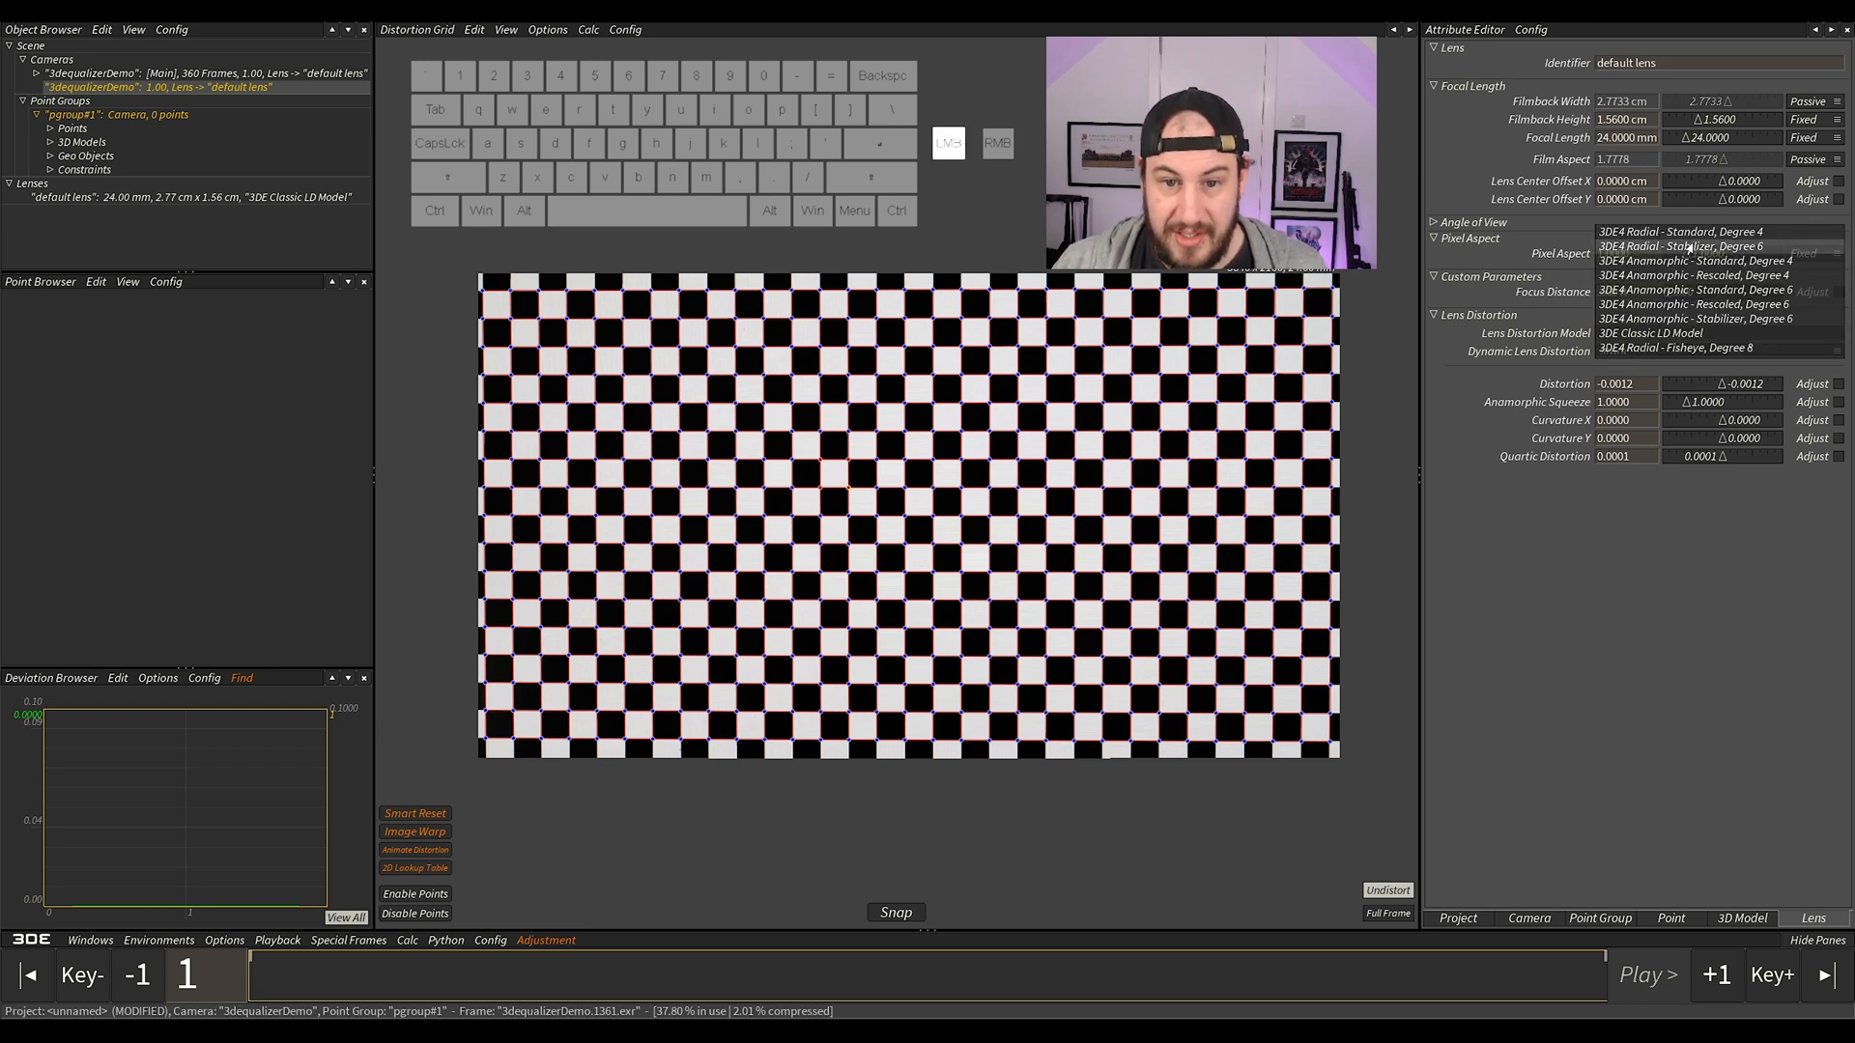
Step: Switch to 3DE4 Radial Stabilizer Degree 6, calculate and set its parameters, and reselect the main 360-frame camera
{"action": "left_click", "coordinate": [1683, 245]}
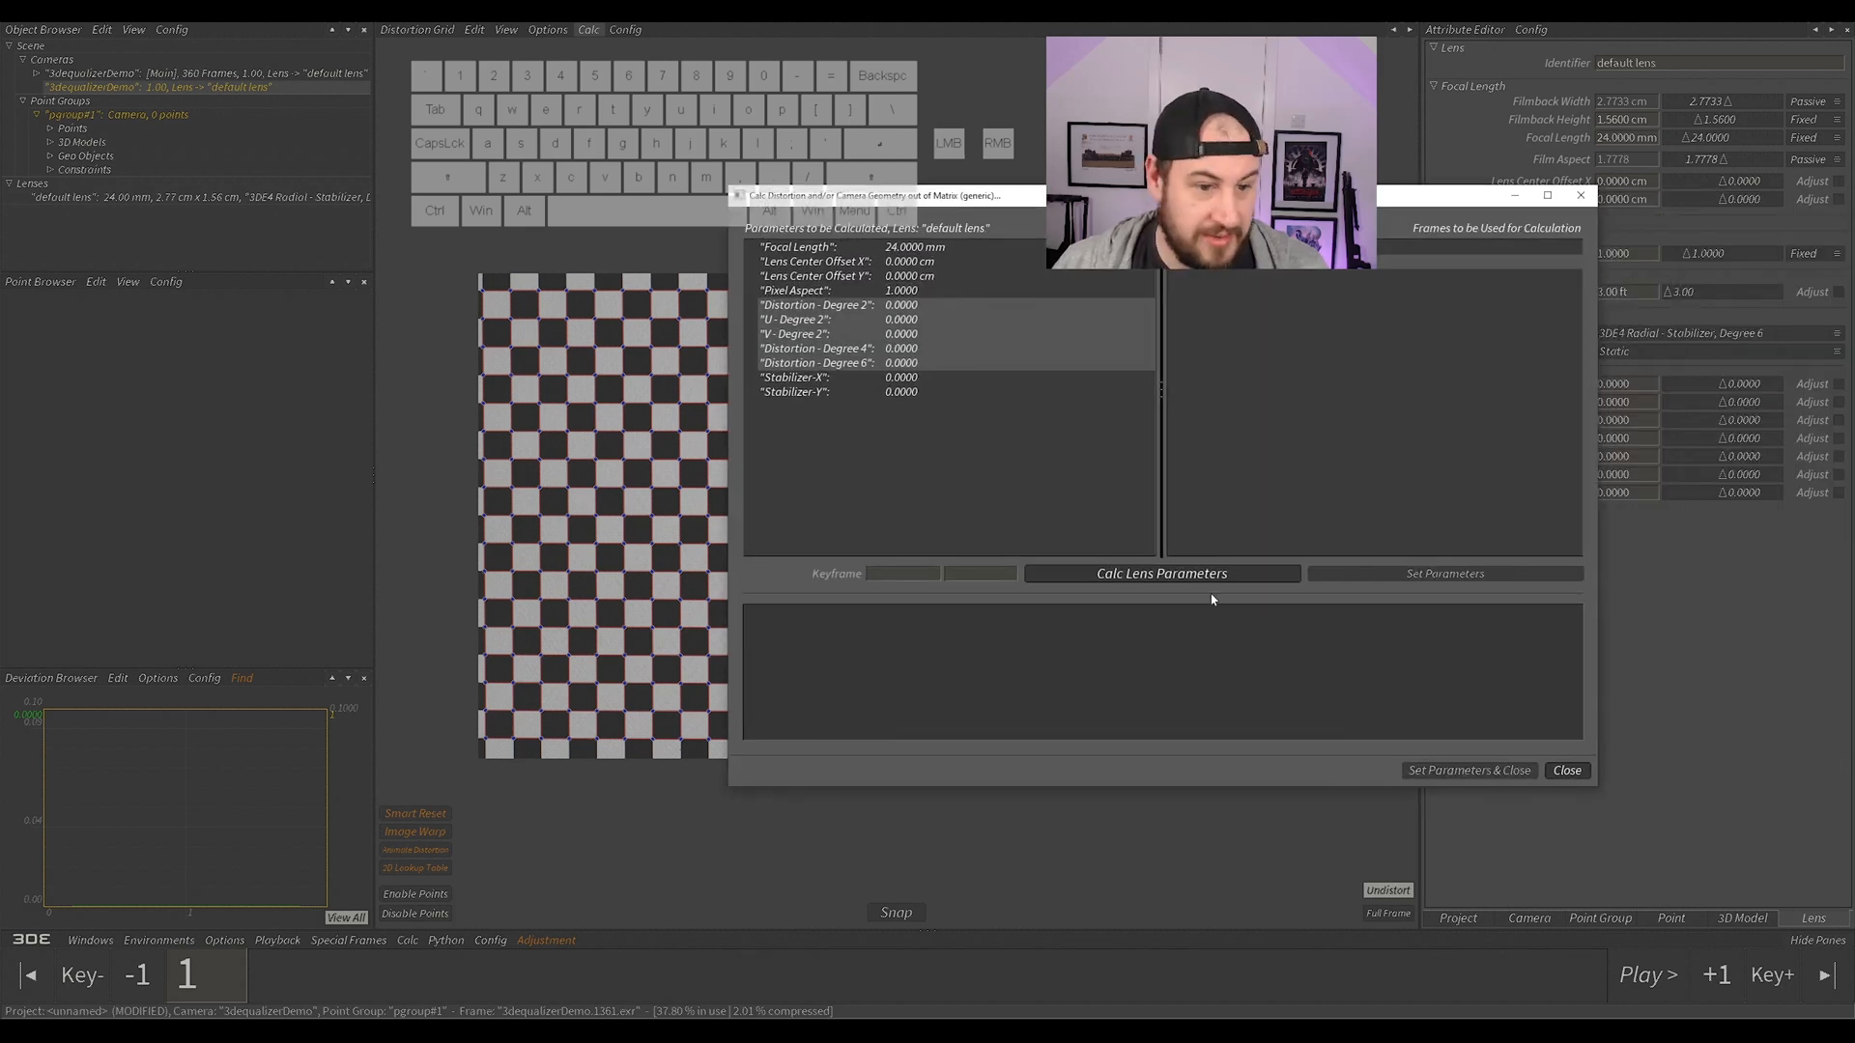
{"action": "left_click", "coordinate": [1162, 572]}
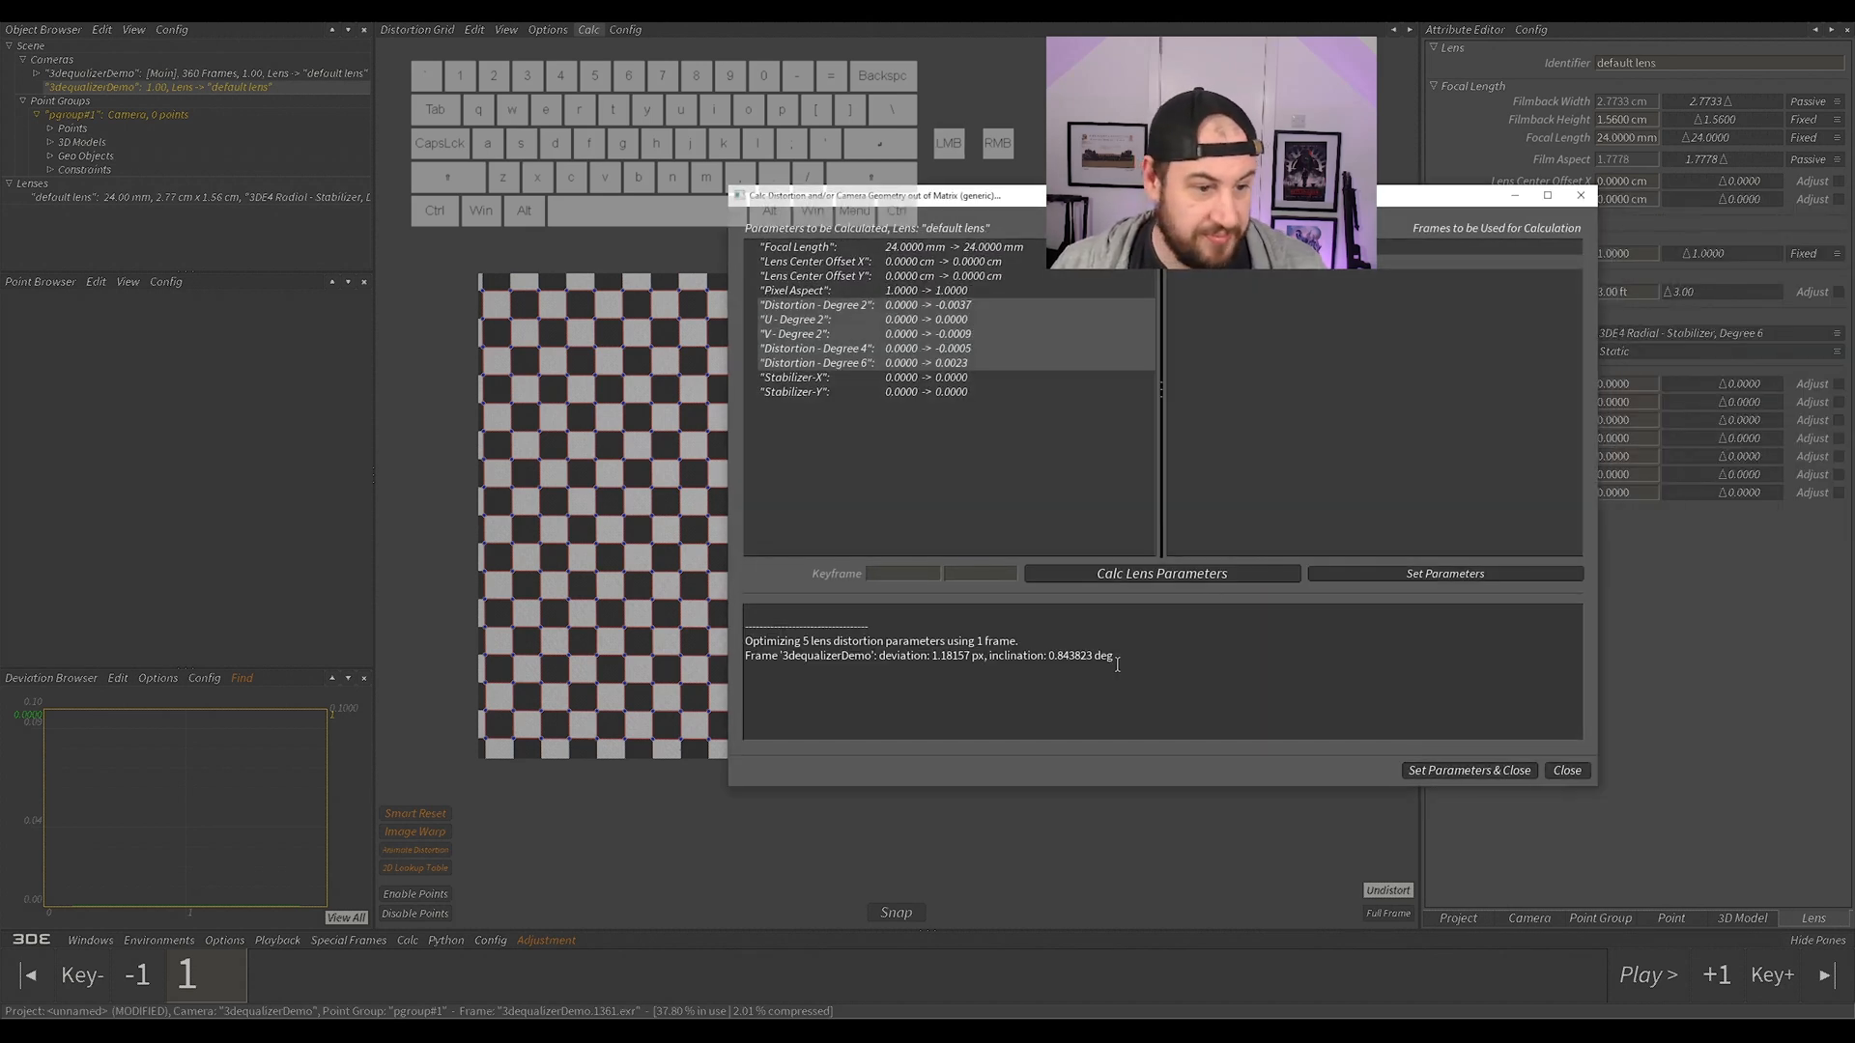
{"action": "left_click", "coordinate": [1468, 771]}
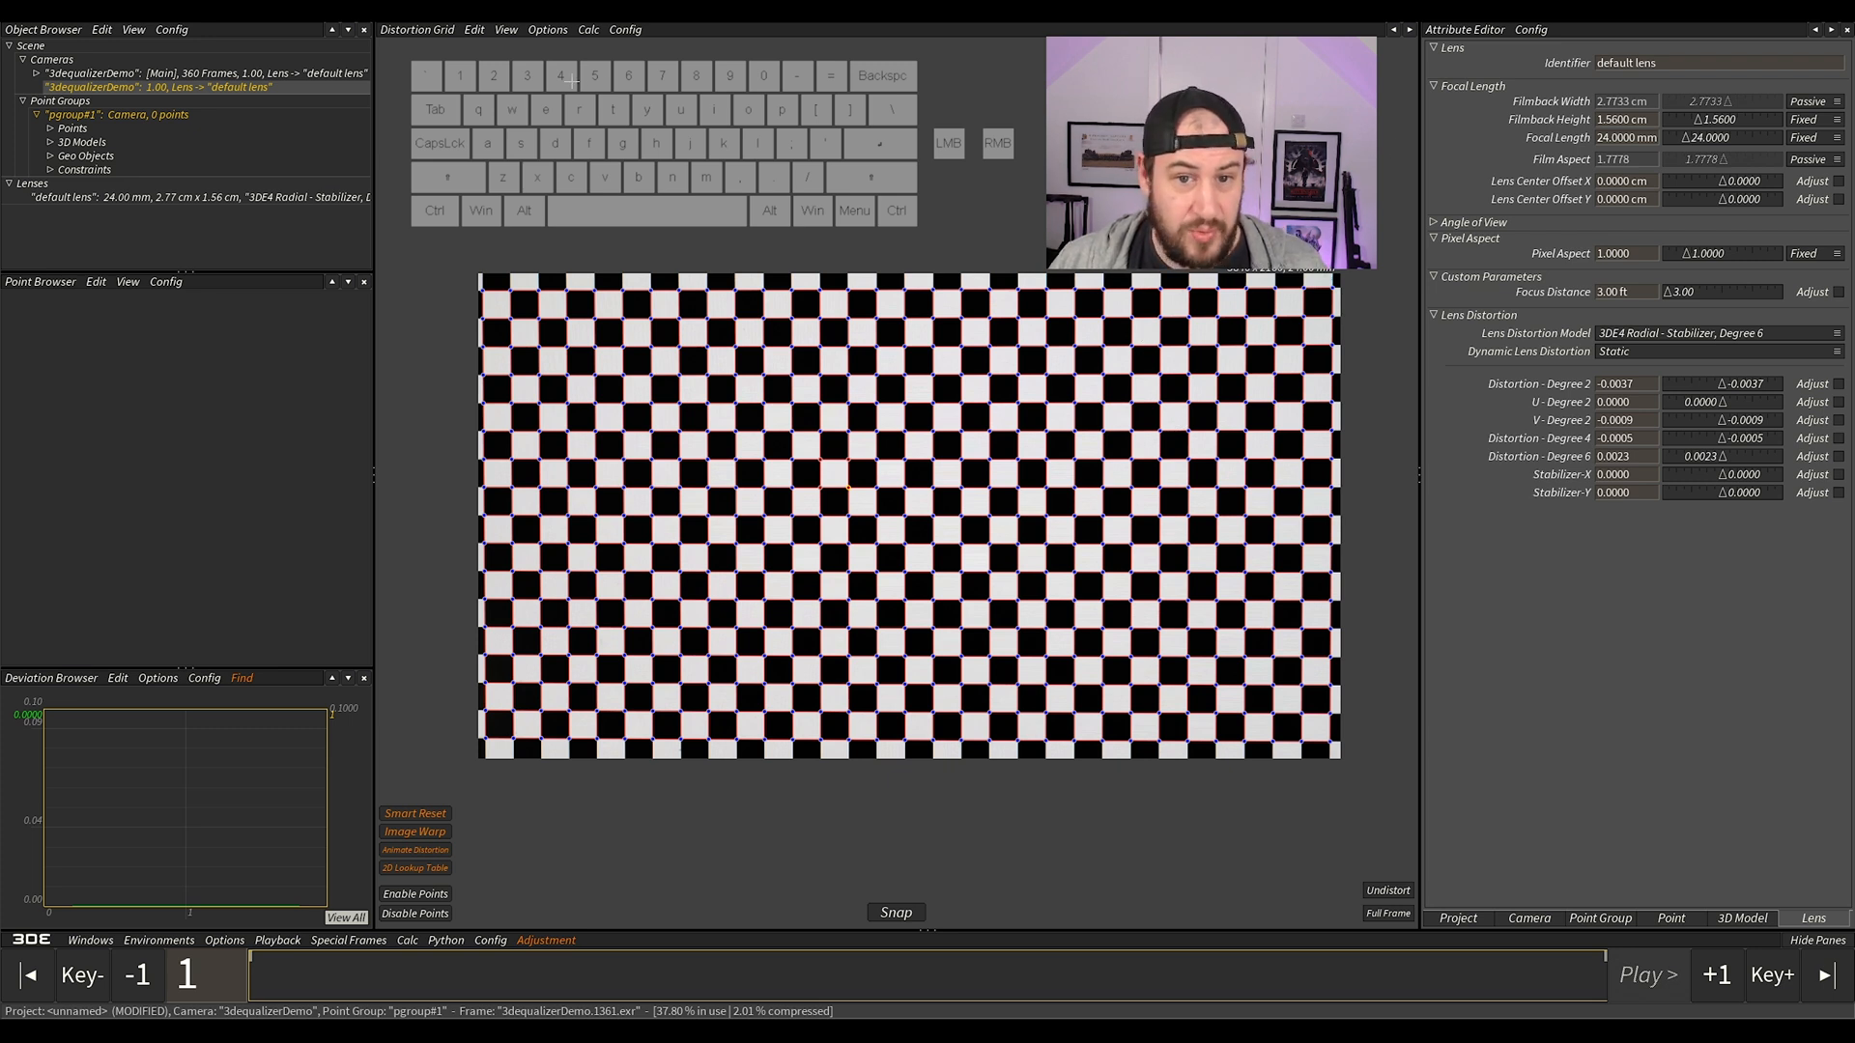
{"action": "left_click", "coordinate": [206, 72]}
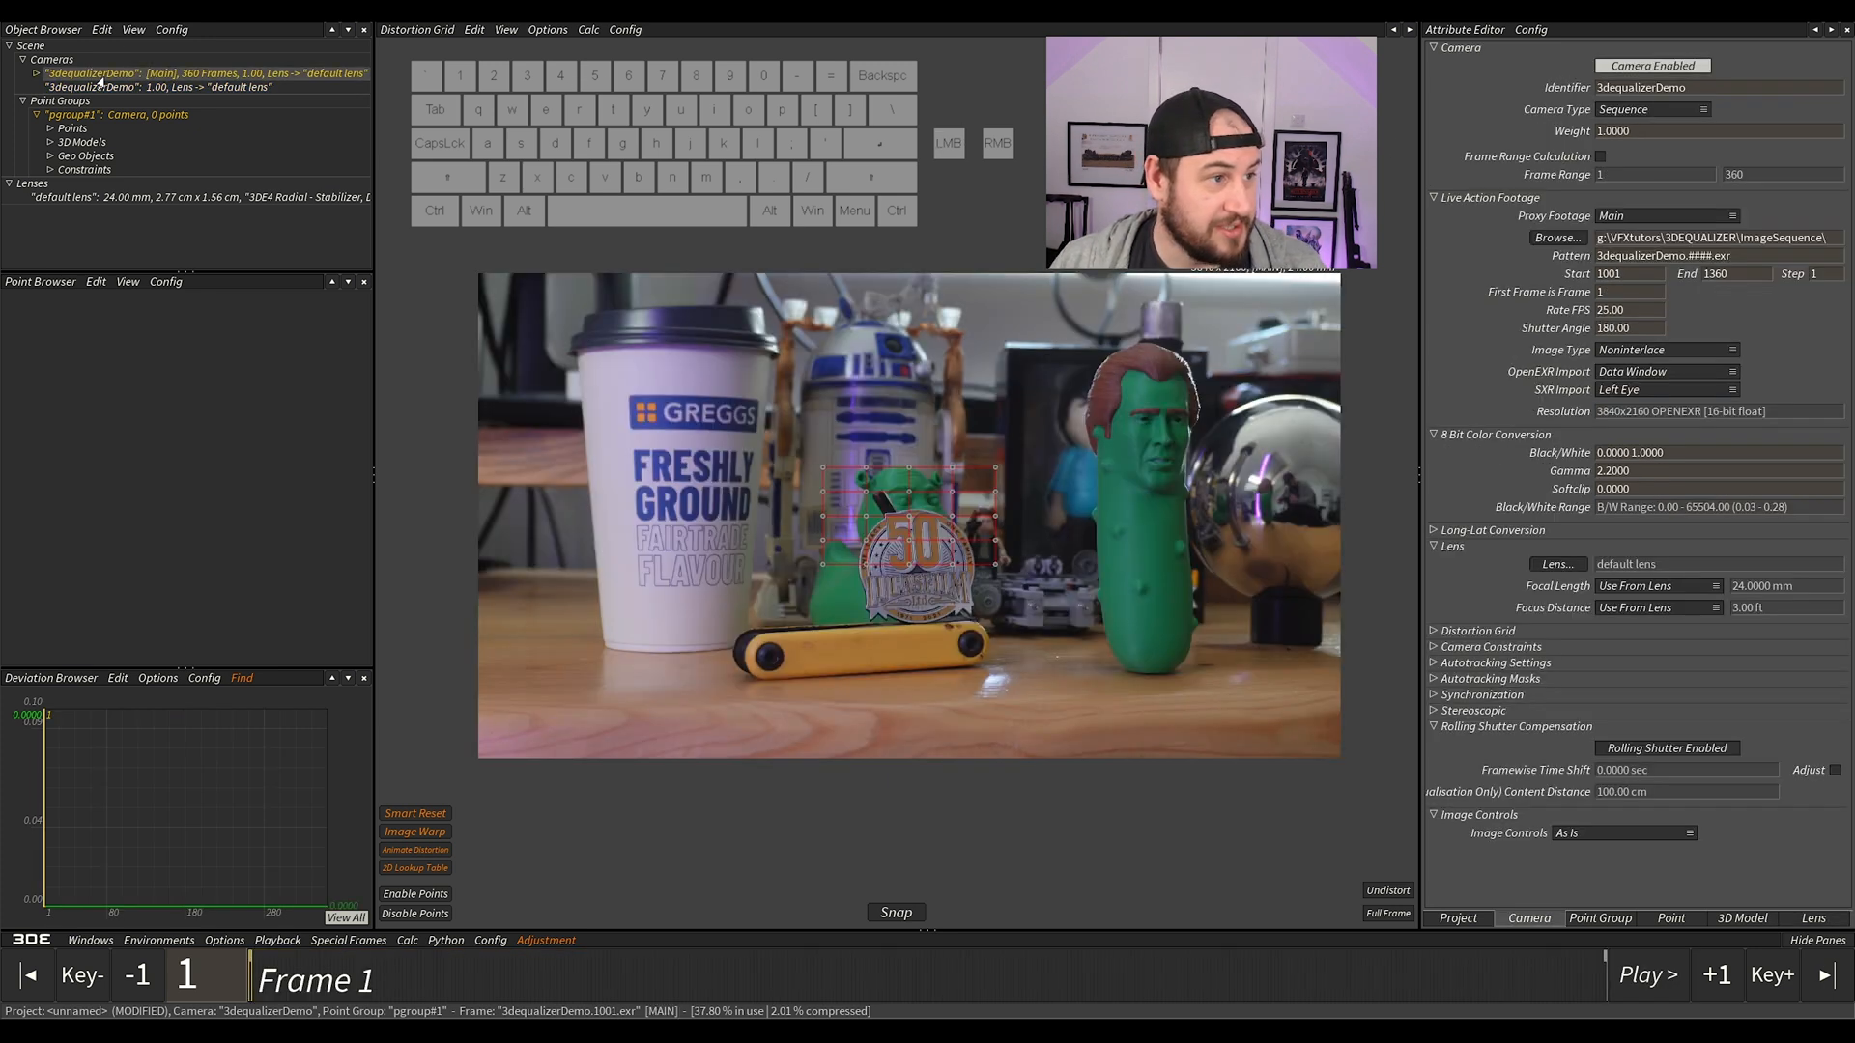